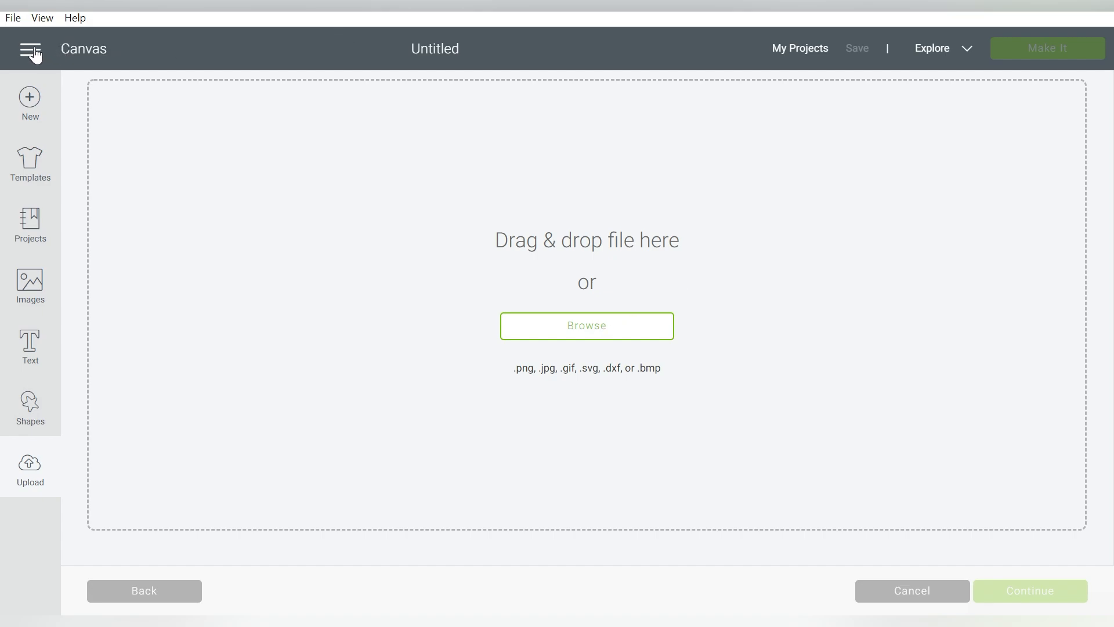
# Step: Start a new image upload and browse the computer for a file
pyautogui.click(912, 590)
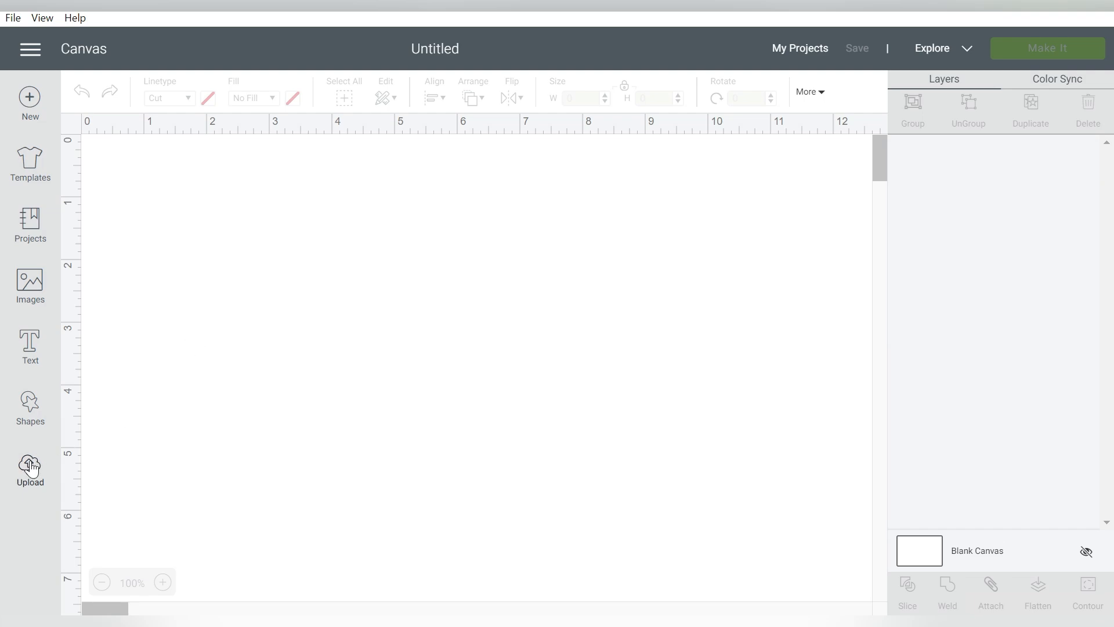
pyautogui.click(30, 469)
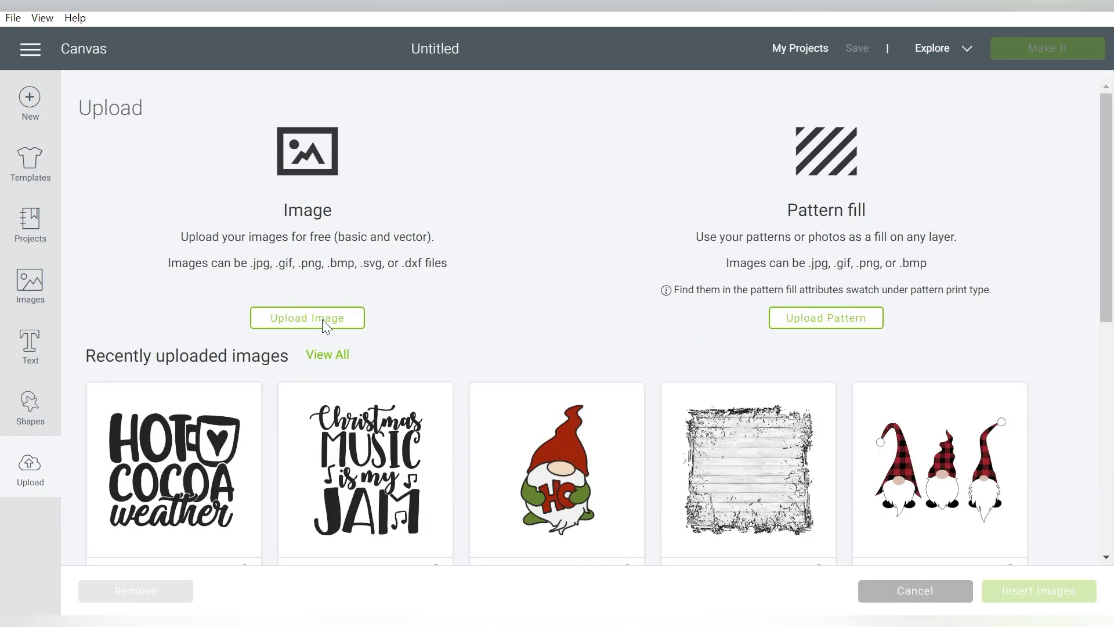
pyautogui.click(307, 318)
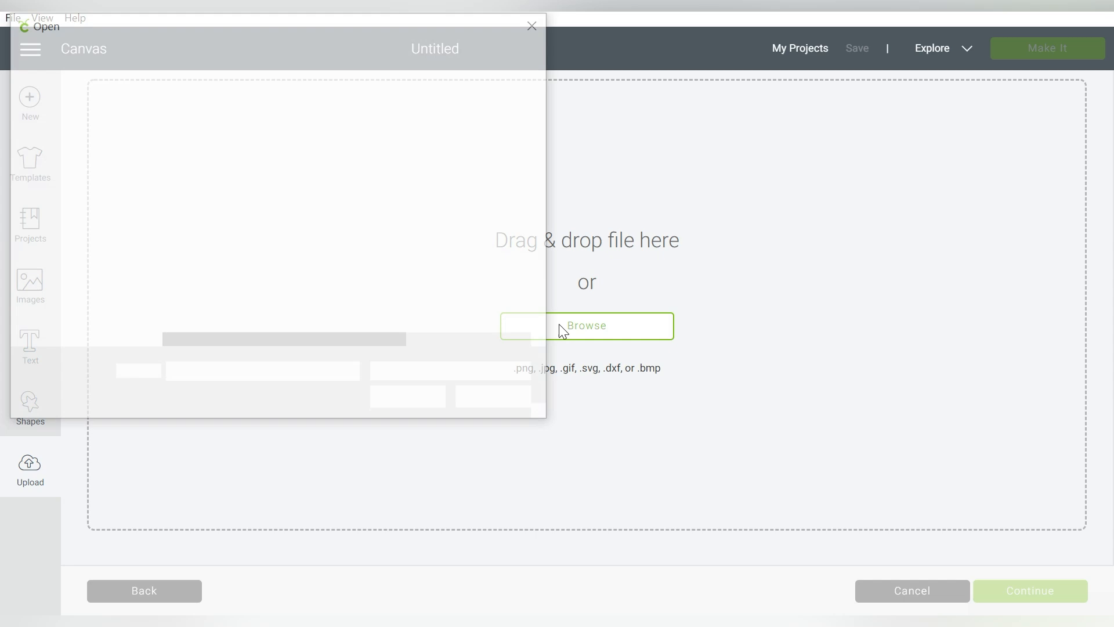
pyautogui.click(586, 325)
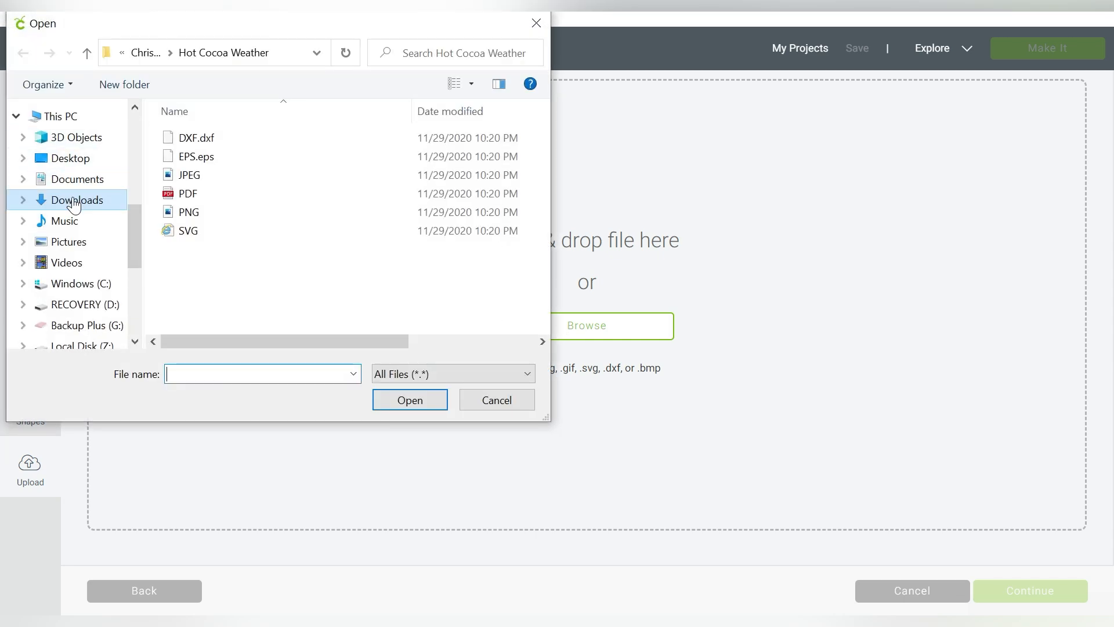
# Step: Choose the pink gift box Kawaii Birthday-14 from Downloads > Kawaii Birthday > Kawaii Birthday
pyautogui.click(77, 200)
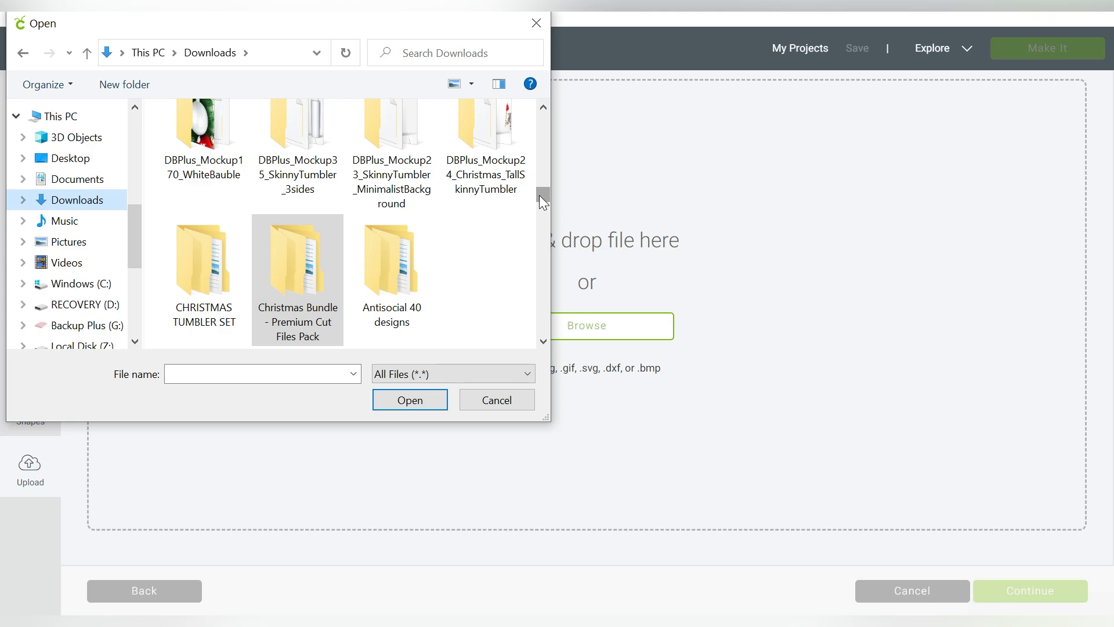
pyautogui.scroll(3)
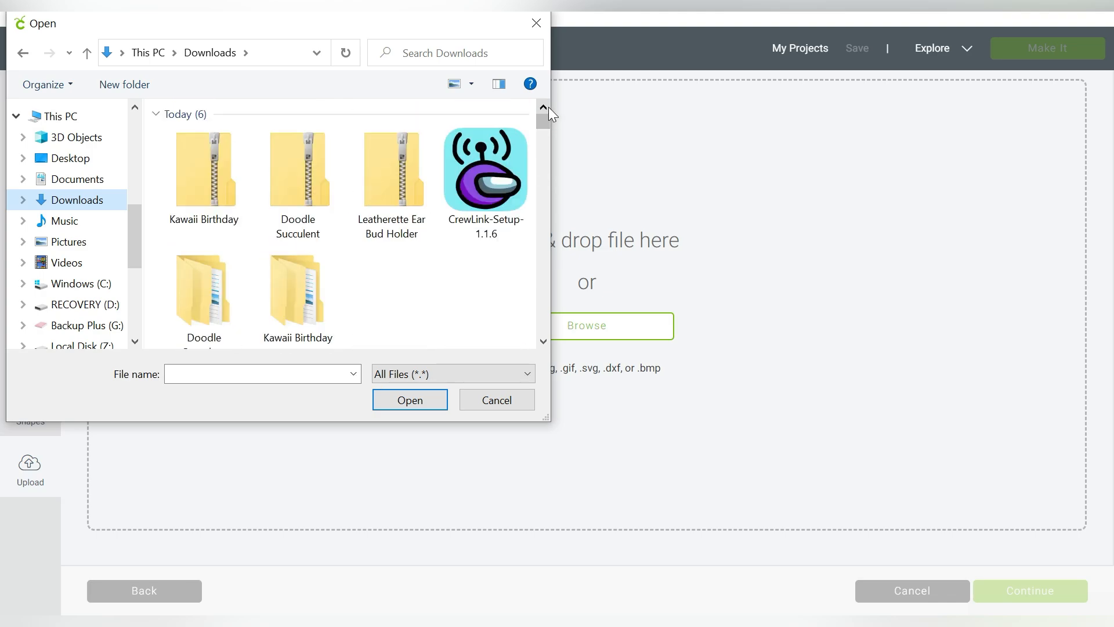
pyautogui.doubleClick(203, 168)
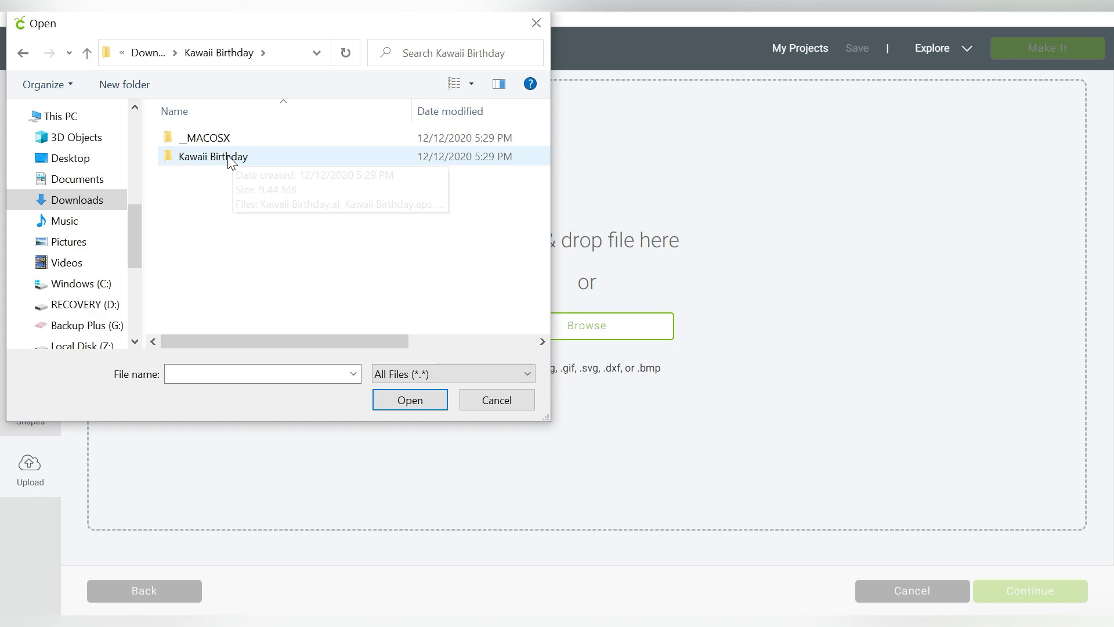
pyautogui.doubleClick(212, 157)
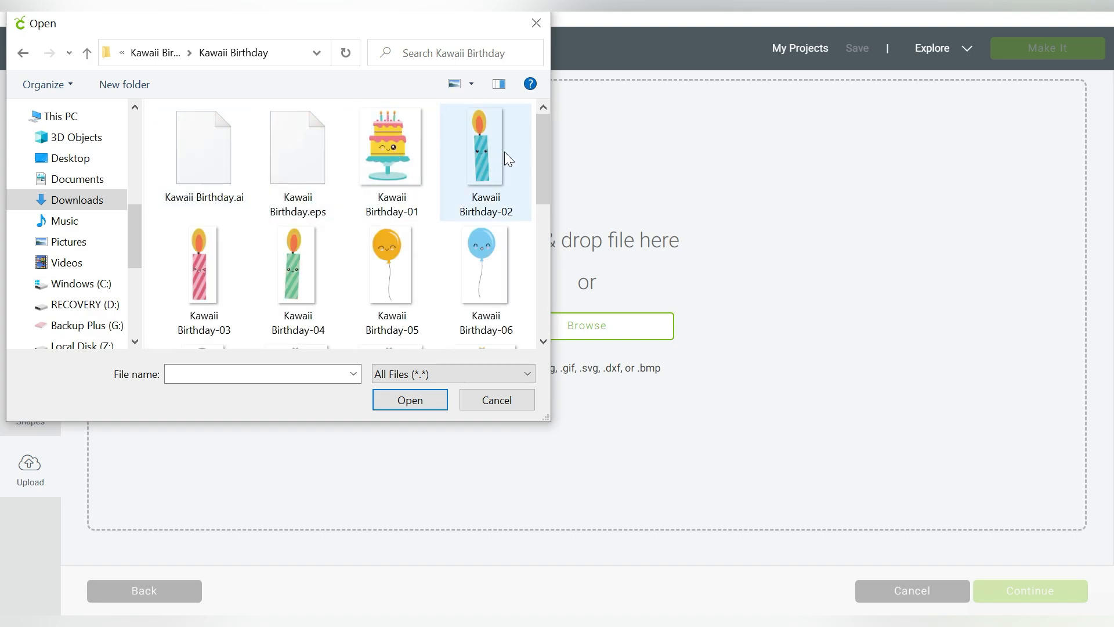
pyautogui.scroll(-3)
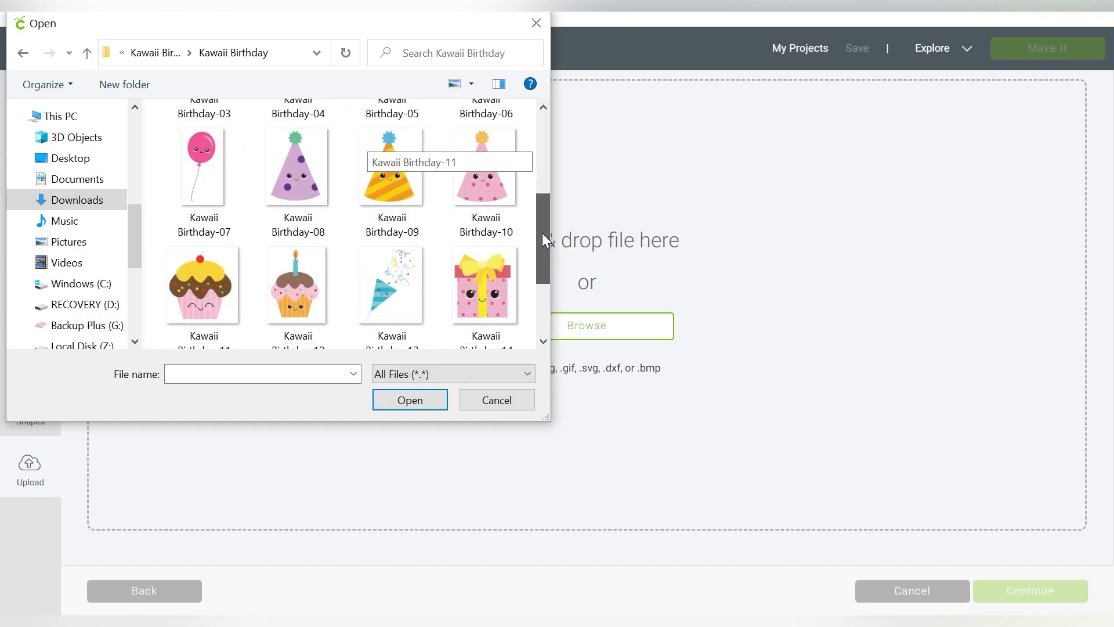
pyautogui.scroll(-3)
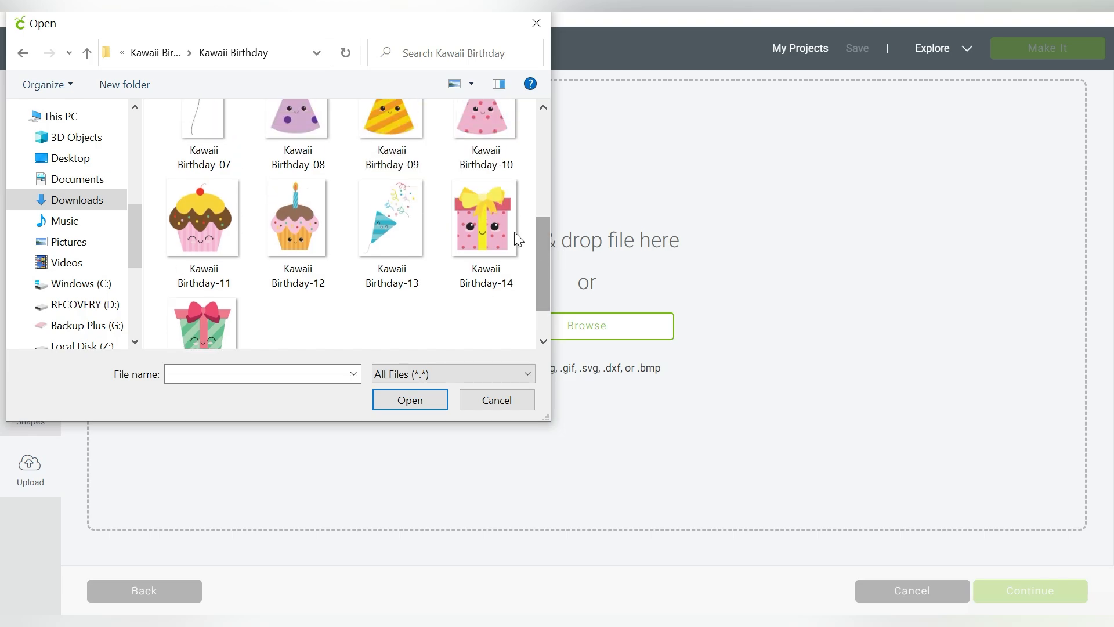
pyautogui.click(496, 400)
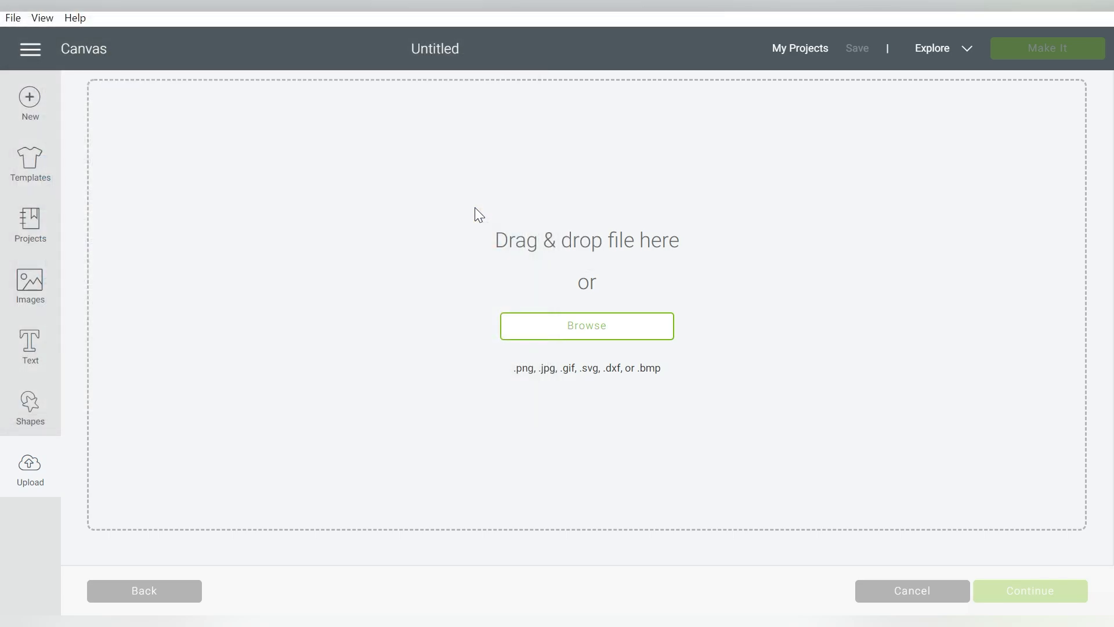
# Step: Mark the gift box as a Complex image and continue to Select & erase
pyautogui.click(586, 324)
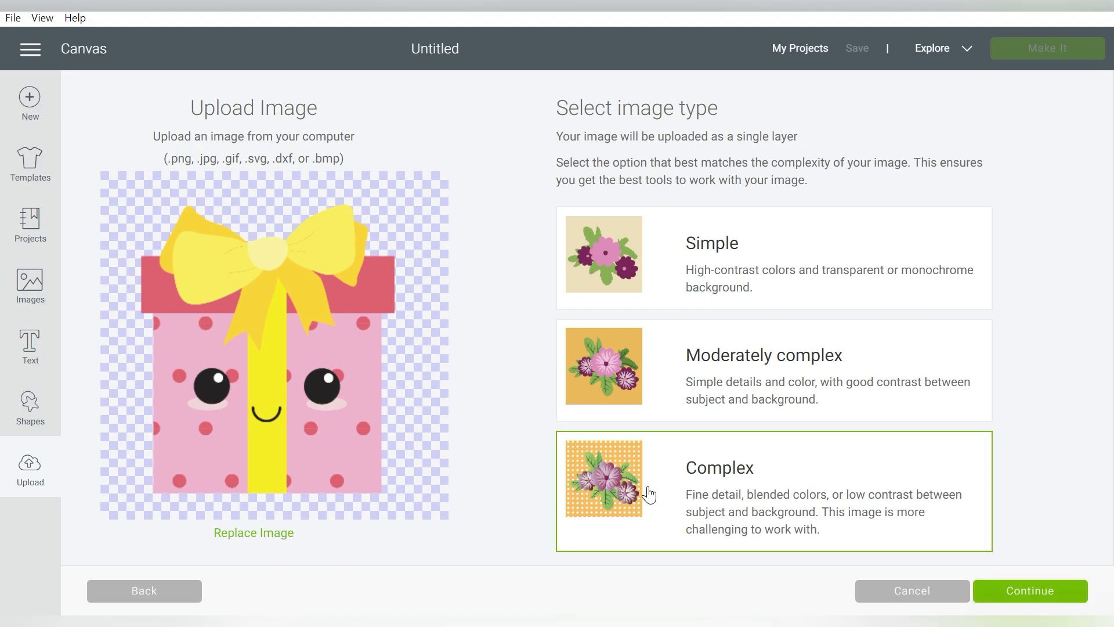
pyautogui.moveTo(885, 596)
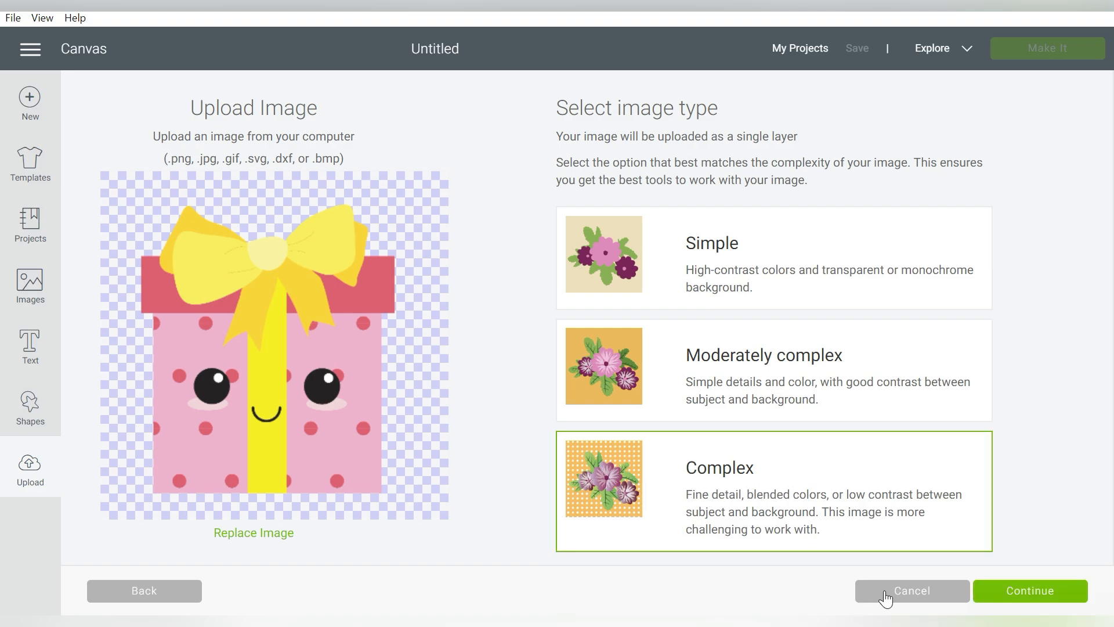
pyautogui.click(1029, 590)
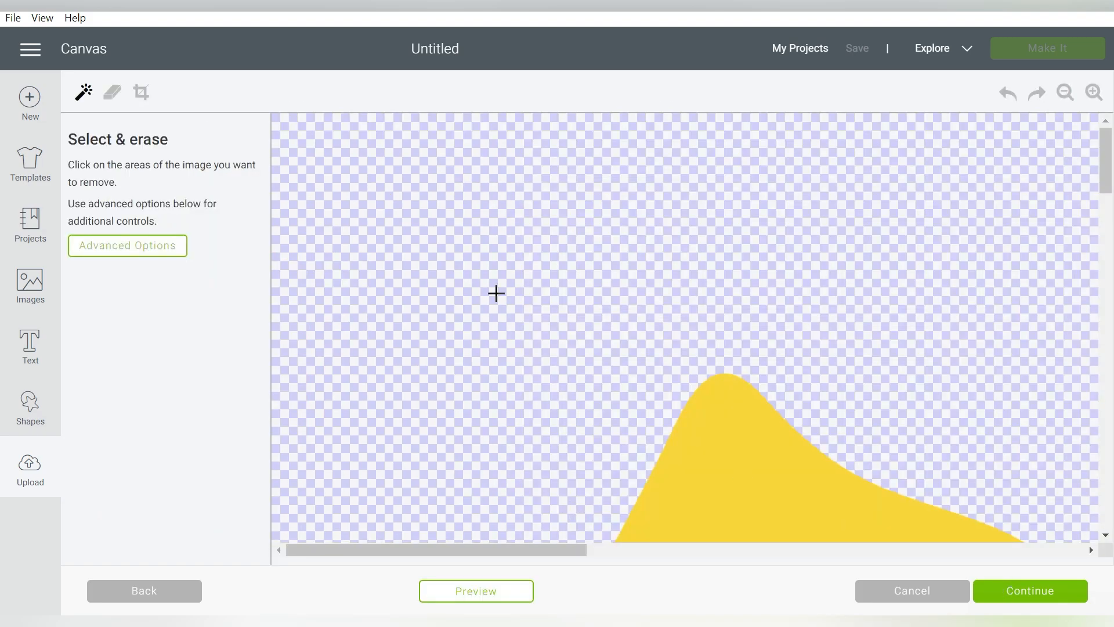
pyautogui.scroll(-3)
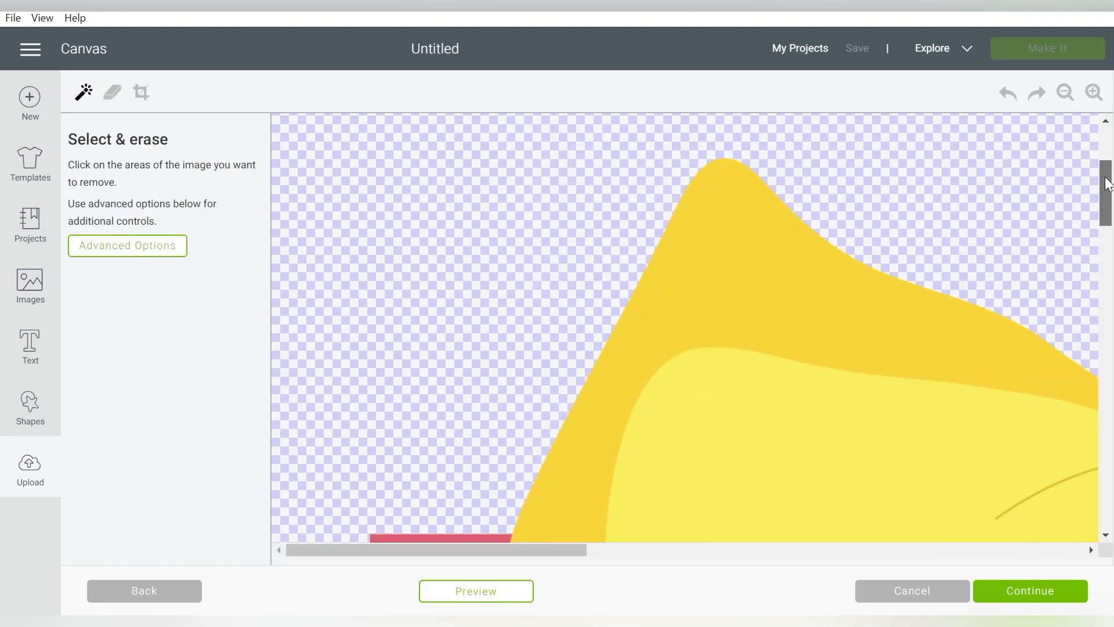
pyautogui.scroll(-3)
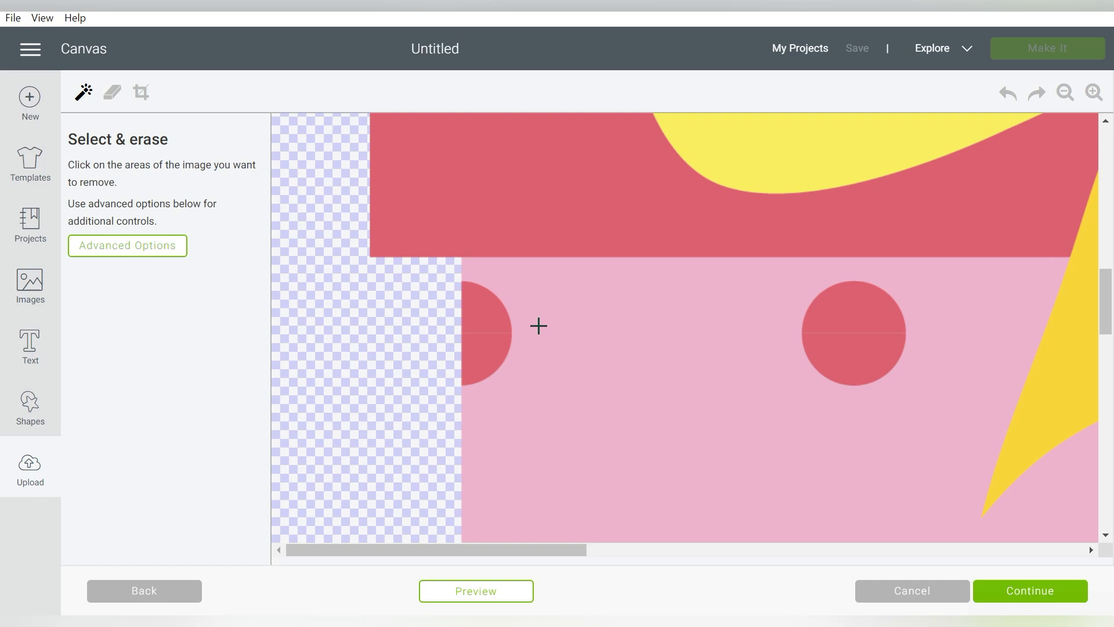
pyautogui.moveTo(1065, 93)
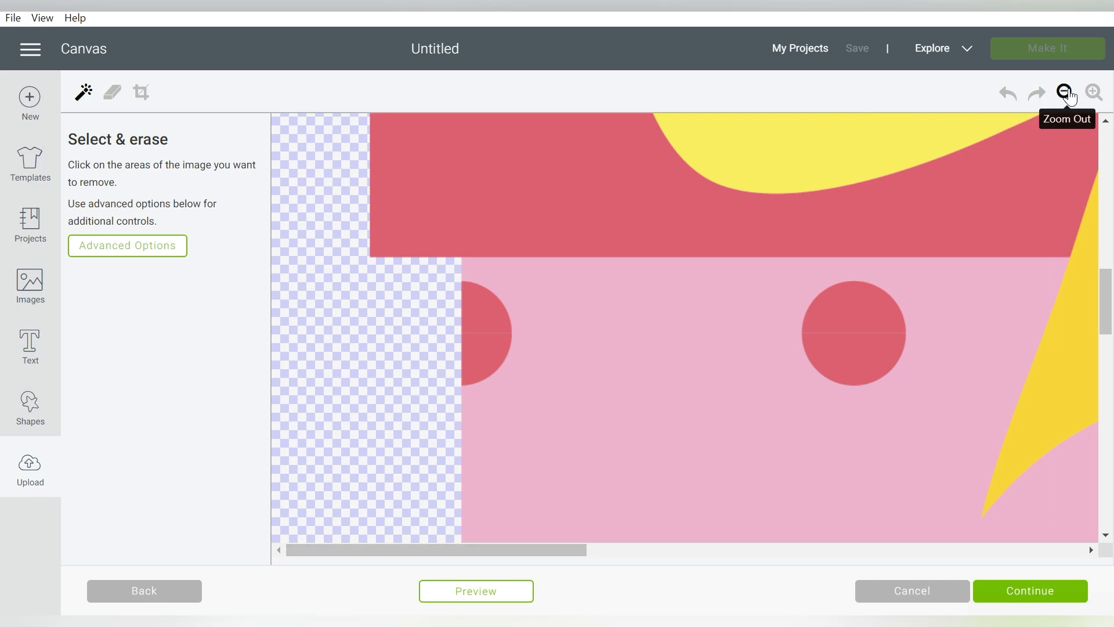
# Step: Zoom out and scroll to inspect the gift box's transparent background
pyautogui.click(1065, 93)
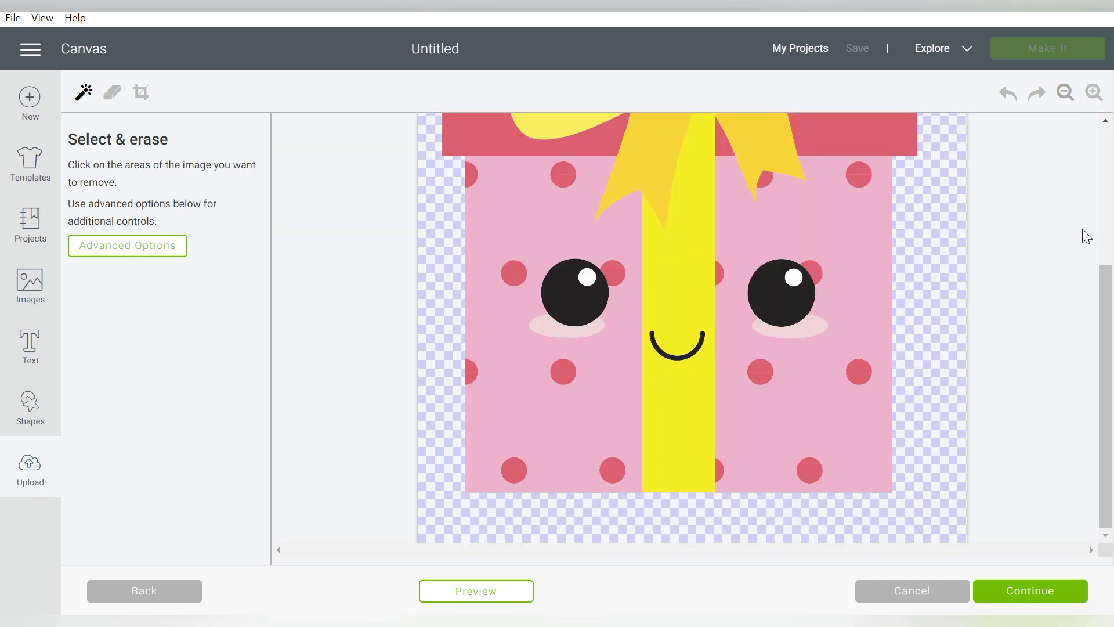
pyautogui.scroll(3)
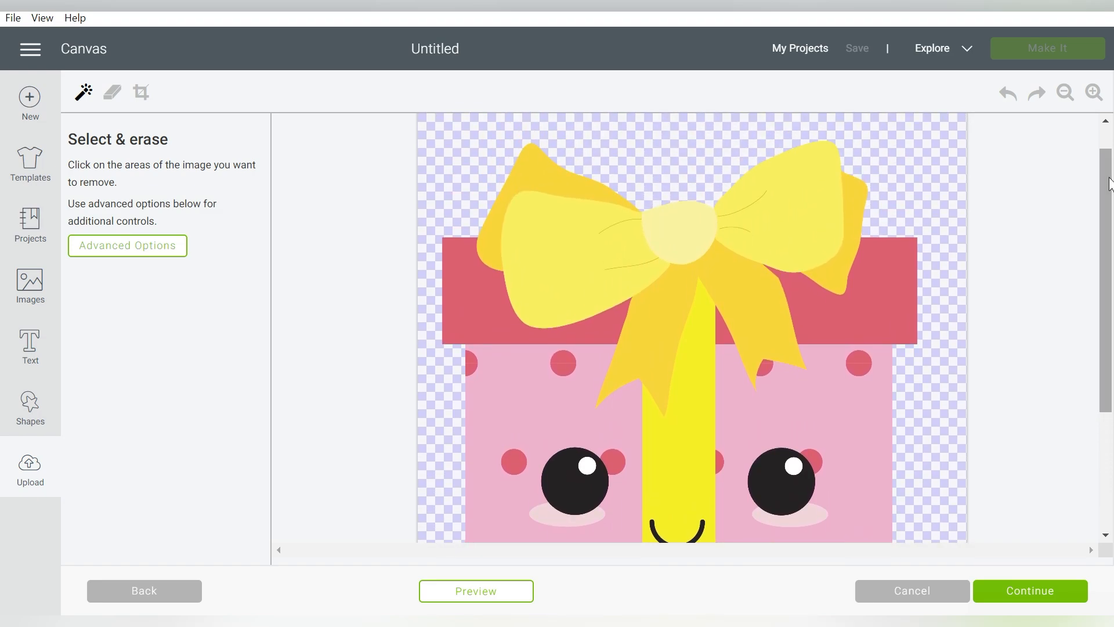
pyautogui.moveTo(923, 145)
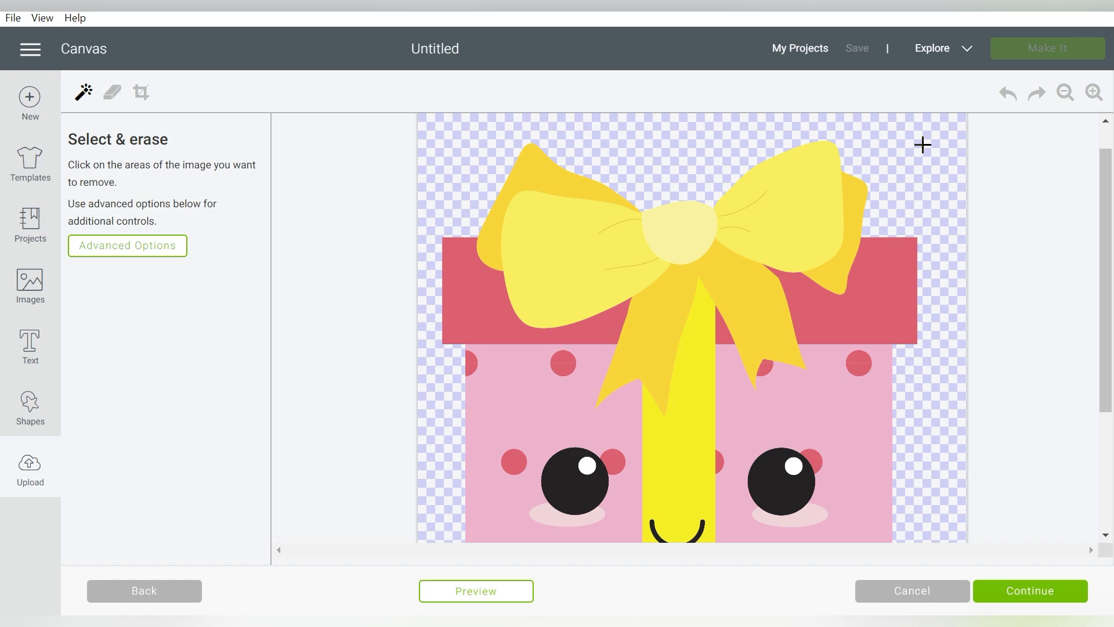
pyautogui.scroll(-3)
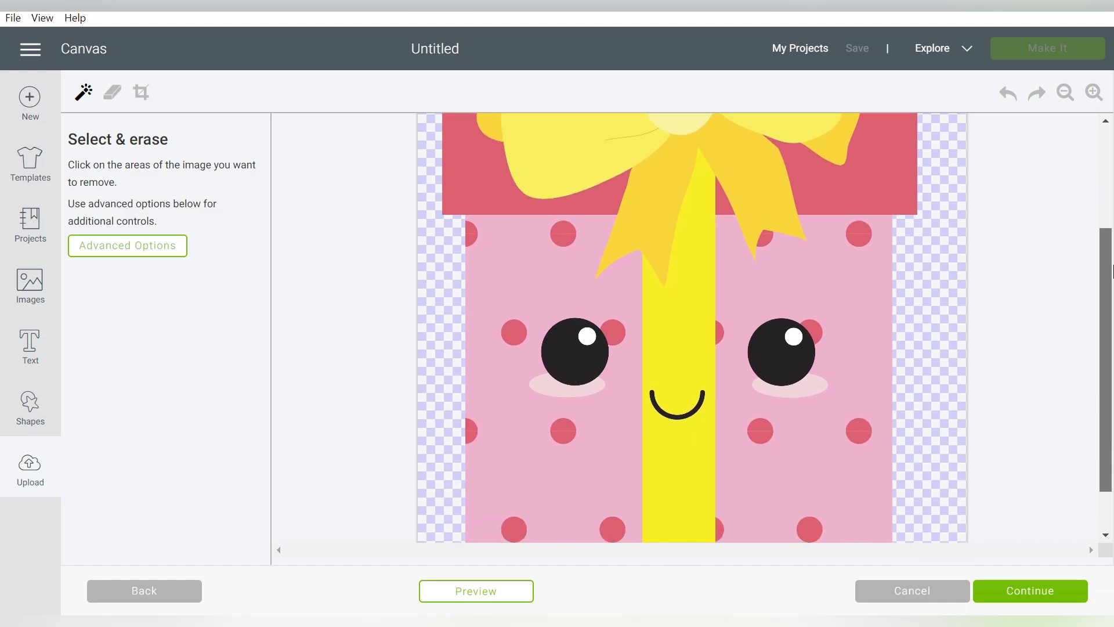
pyautogui.scroll(-3)
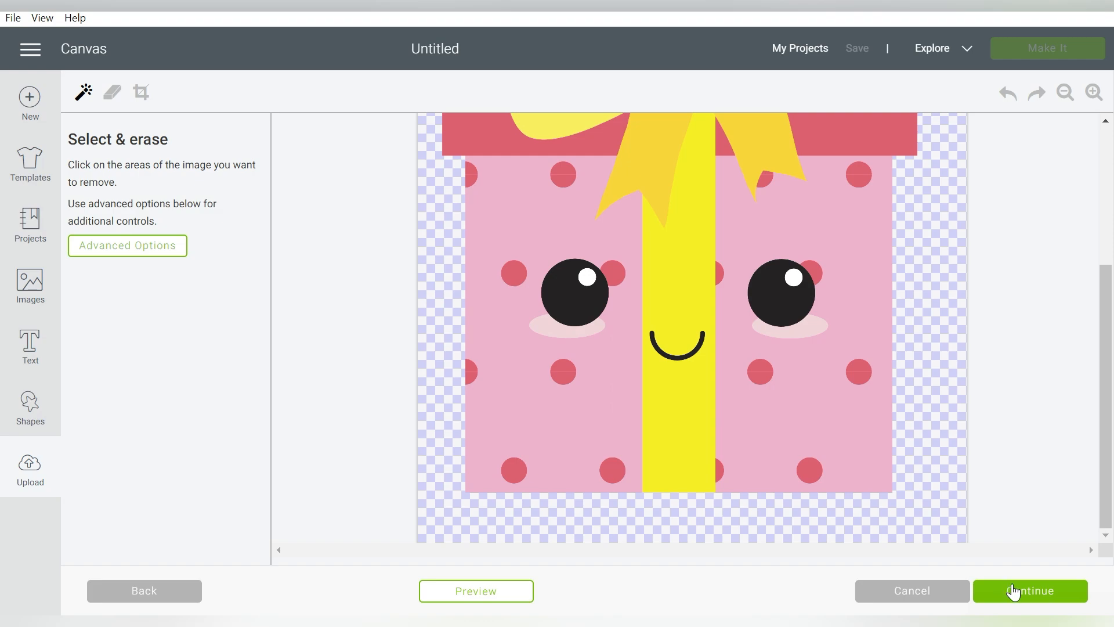
# Step: Save the gift box as Print Then Cut image Kawaii Birthday-14 and select it in recent uploads
pyautogui.click(1030, 591)
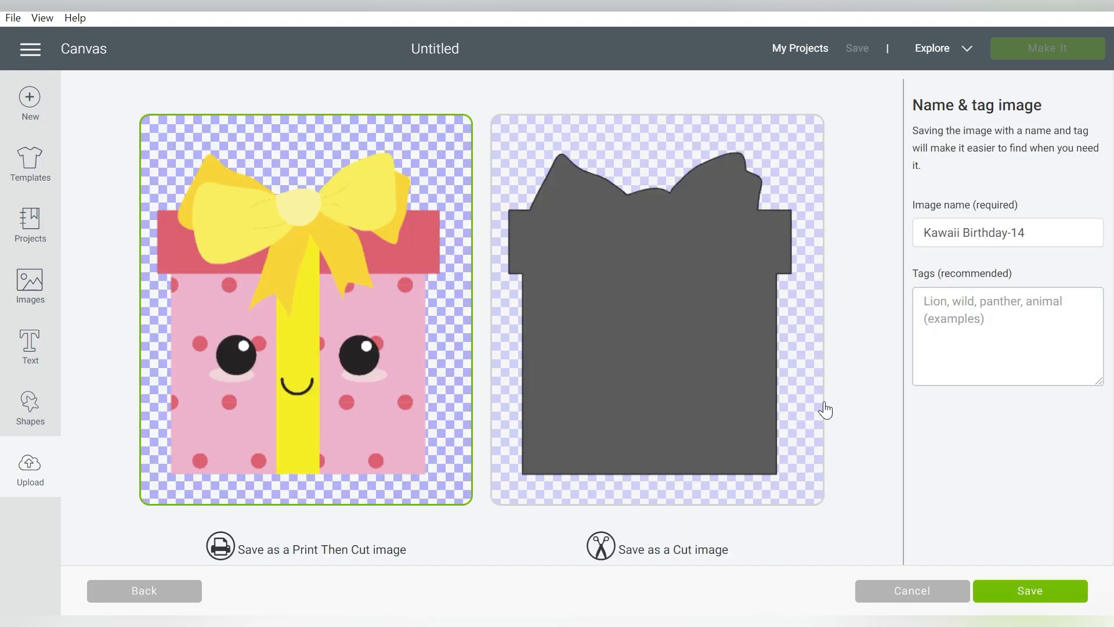
pyautogui.moveTo(333, 363)
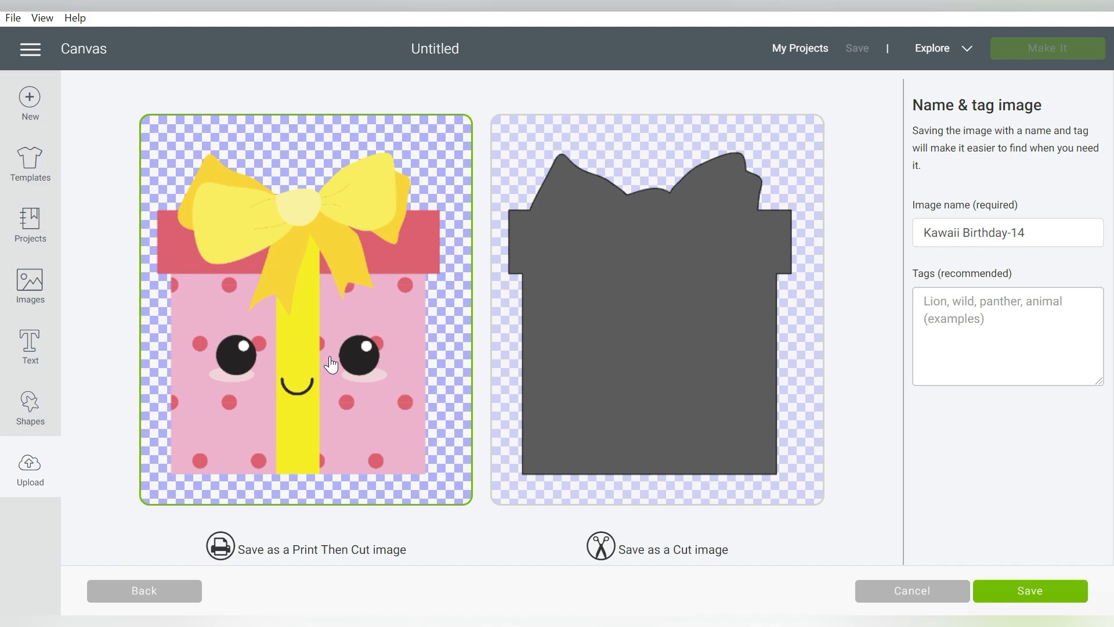
pyautogui.moveTo(642, 295)
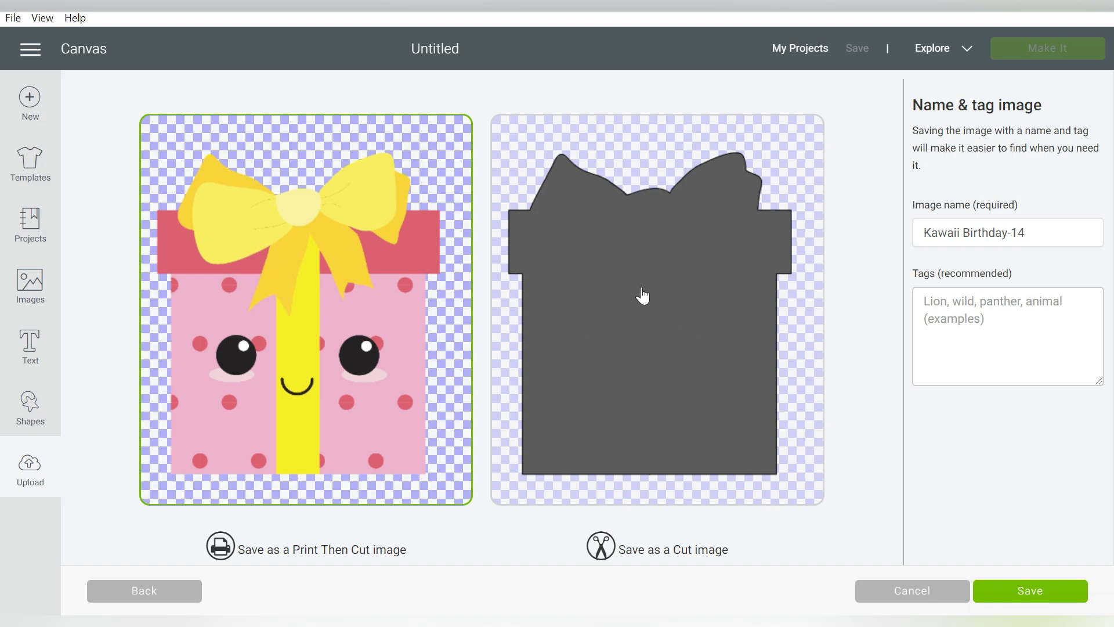
pyautogui.moveTo(325, 264)
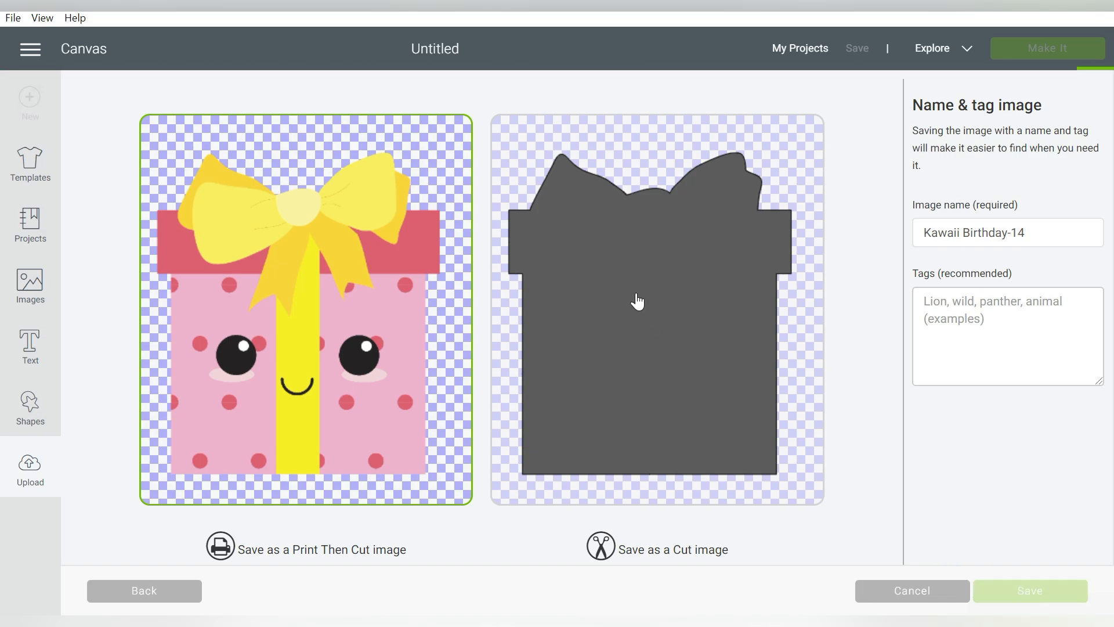
pyautogui.click(1030, 590)
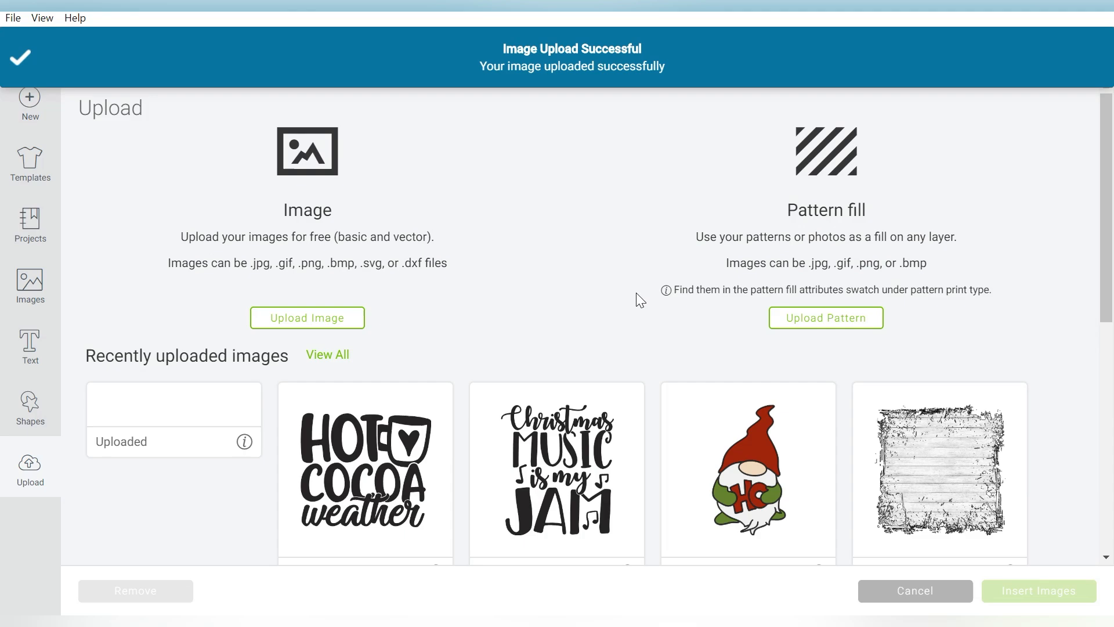
pyautogui.click(173, 472)
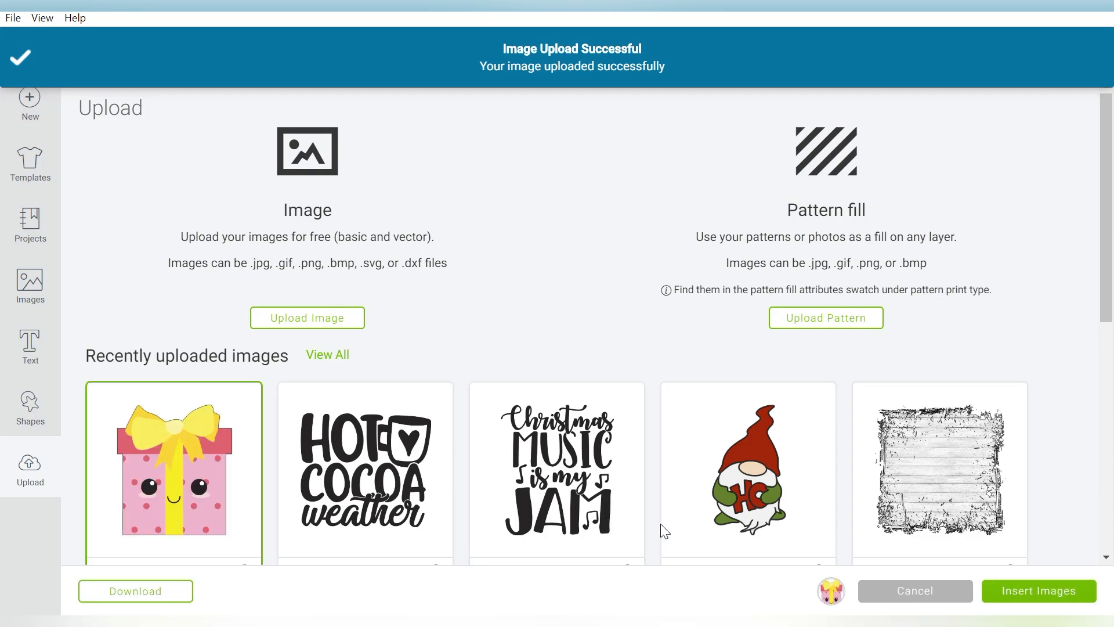
# Step: Insert the gift box on the canvas and zoom out to see it at about 6.7 by 7.6 inches
pyautogui.click(915, 591)
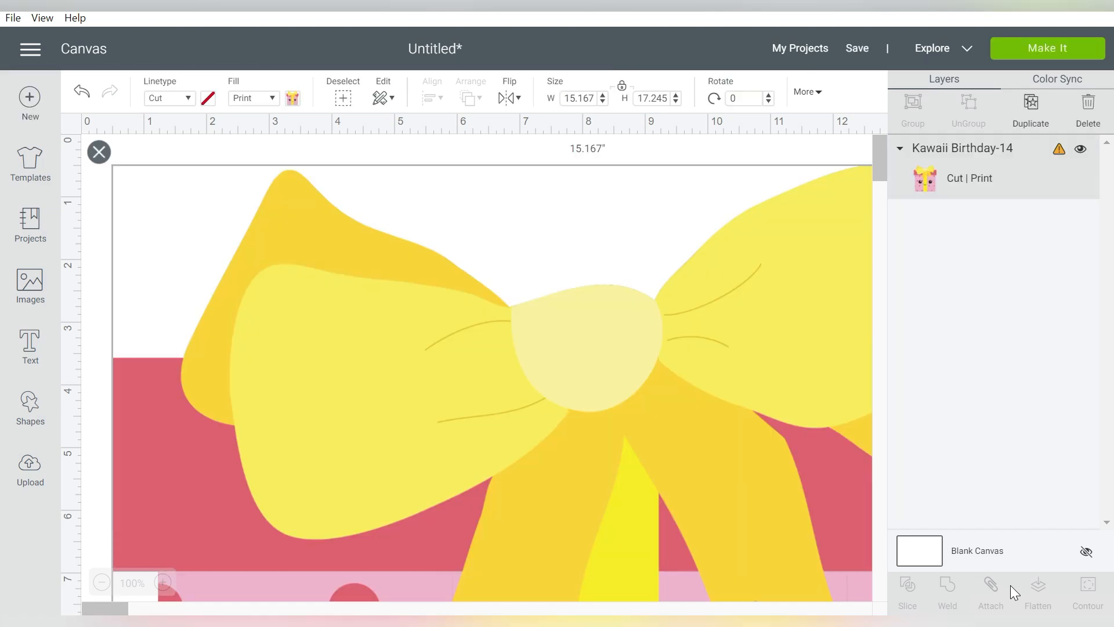
pyautogui.moveTo(993, 495)
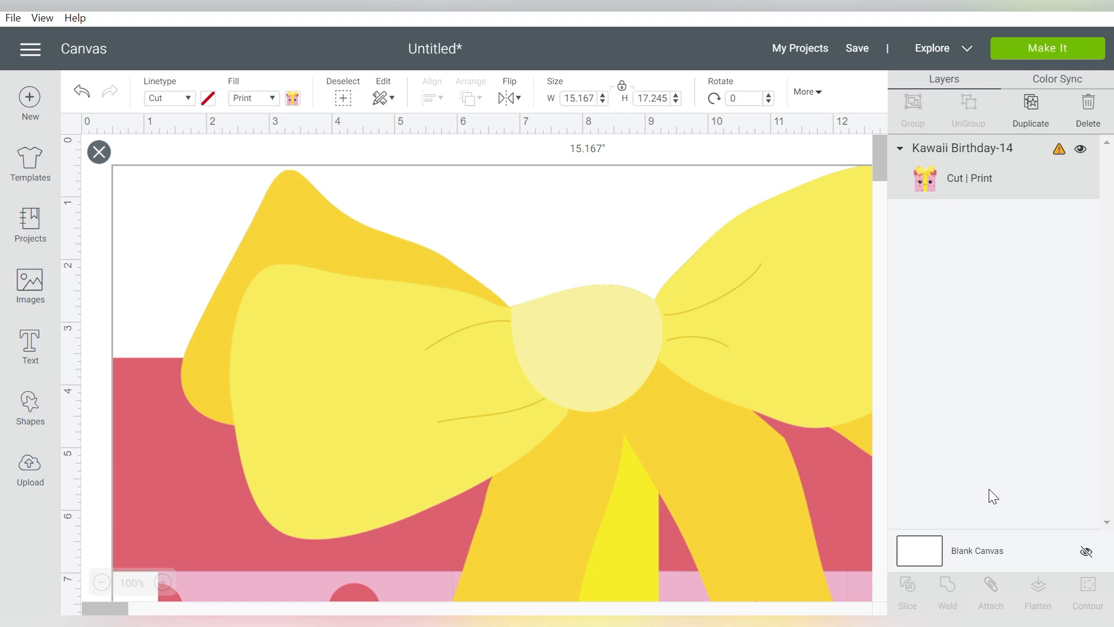
pyautogui.moveTo(369, 563)
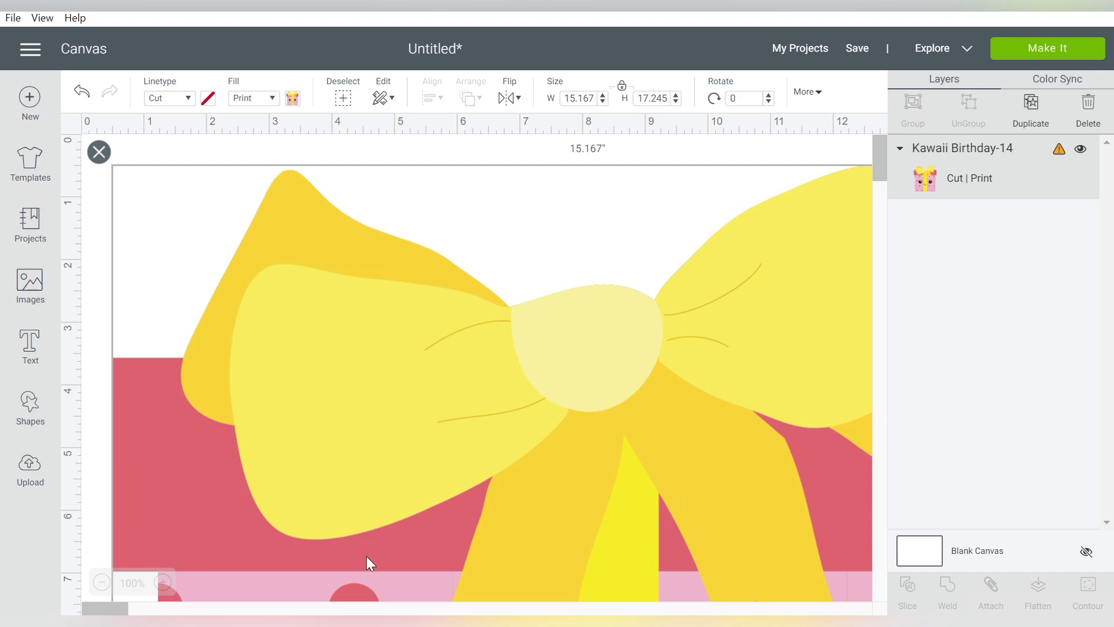
pyautogui.click(102, 583)
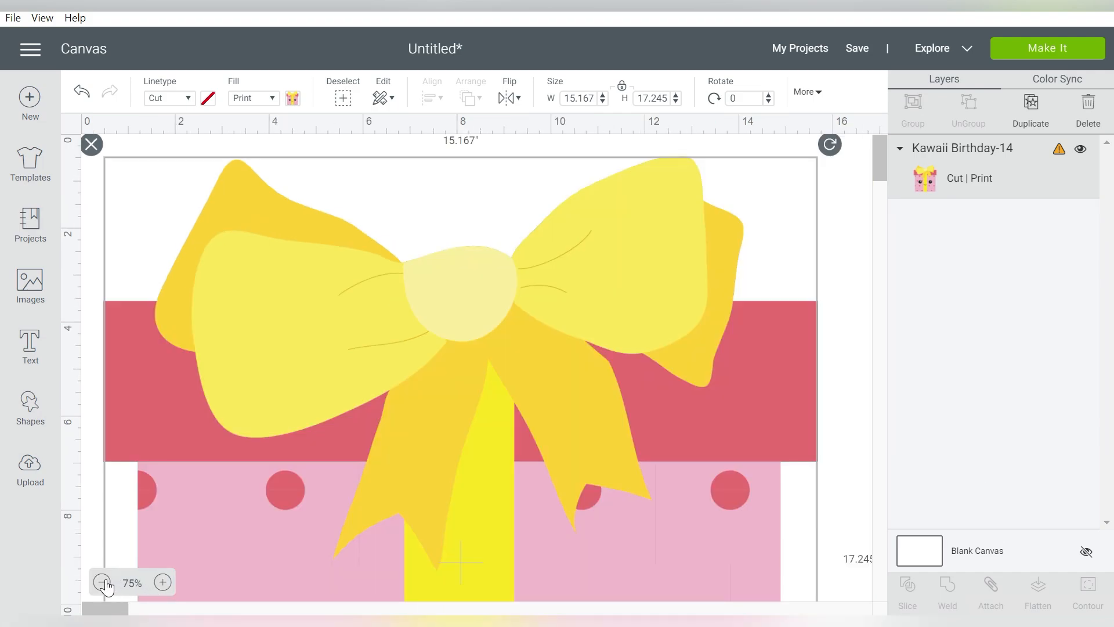
pyautogui.click(102, 582)
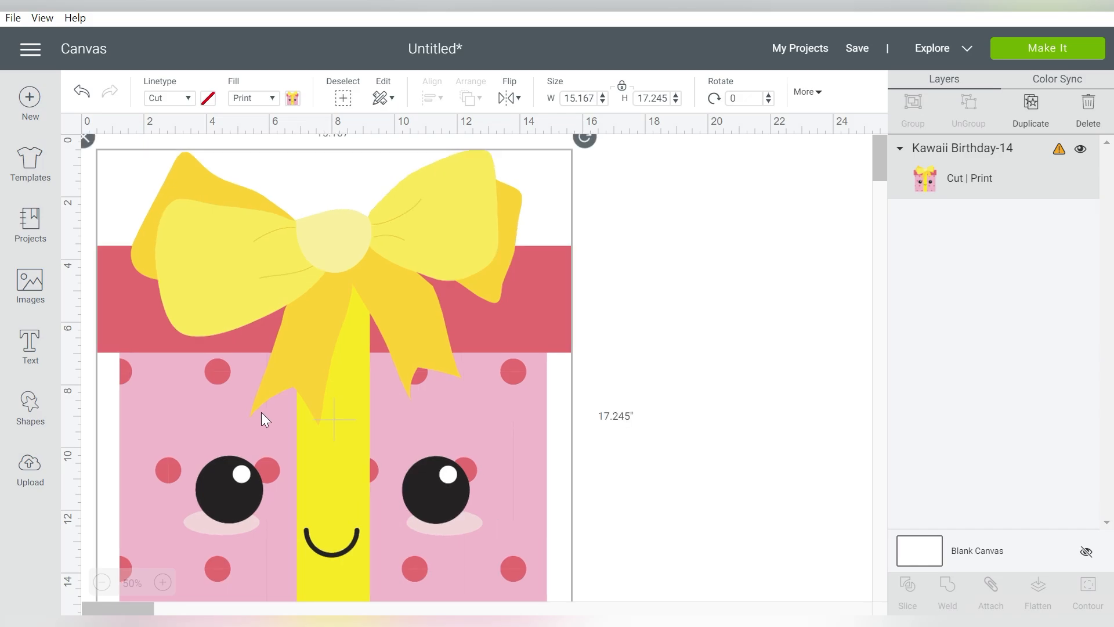
pyautogui.click(102, 582)
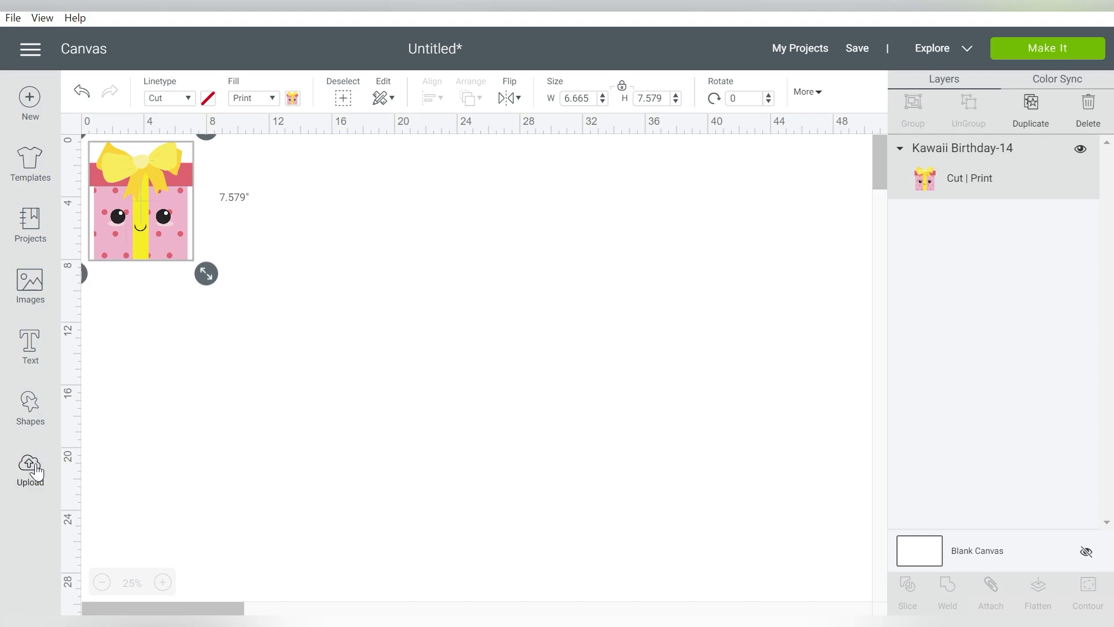
# Step: Upload the gift box again as a Cut image and insert the black silhouette on the canvas
pyautogui.click(31, 468)
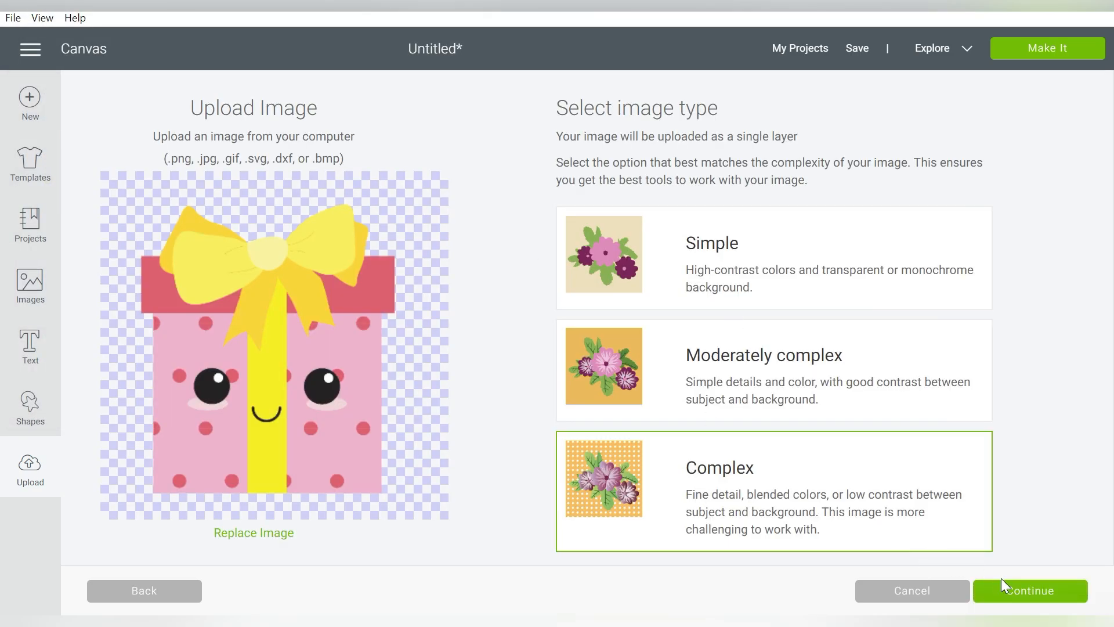
pyautogui.click(1030, 590)
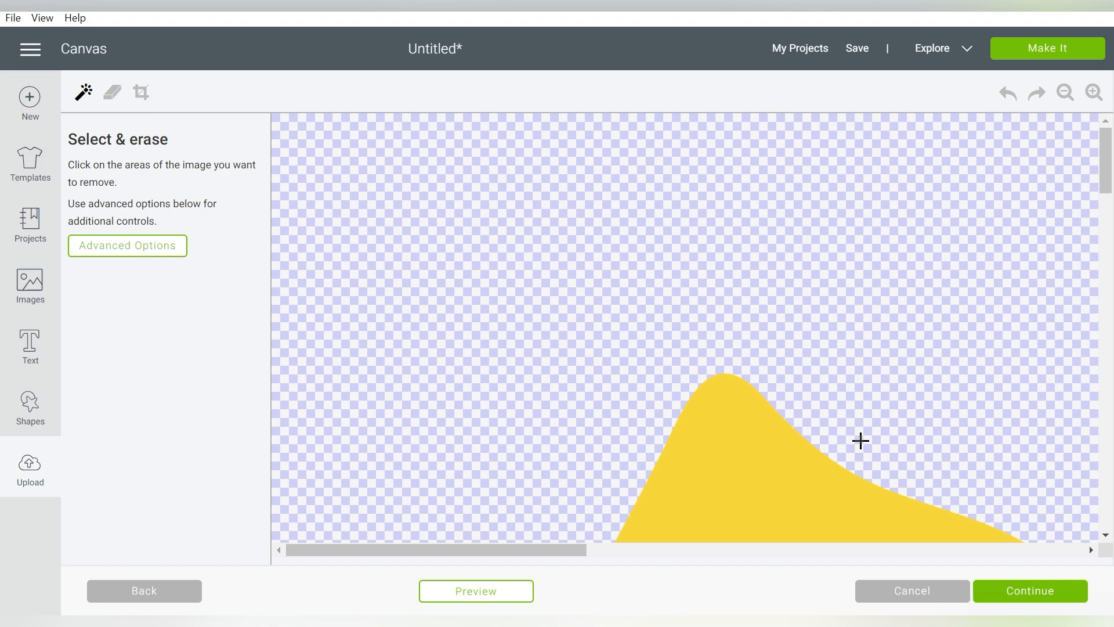
pyautogui.click(1029, 591)
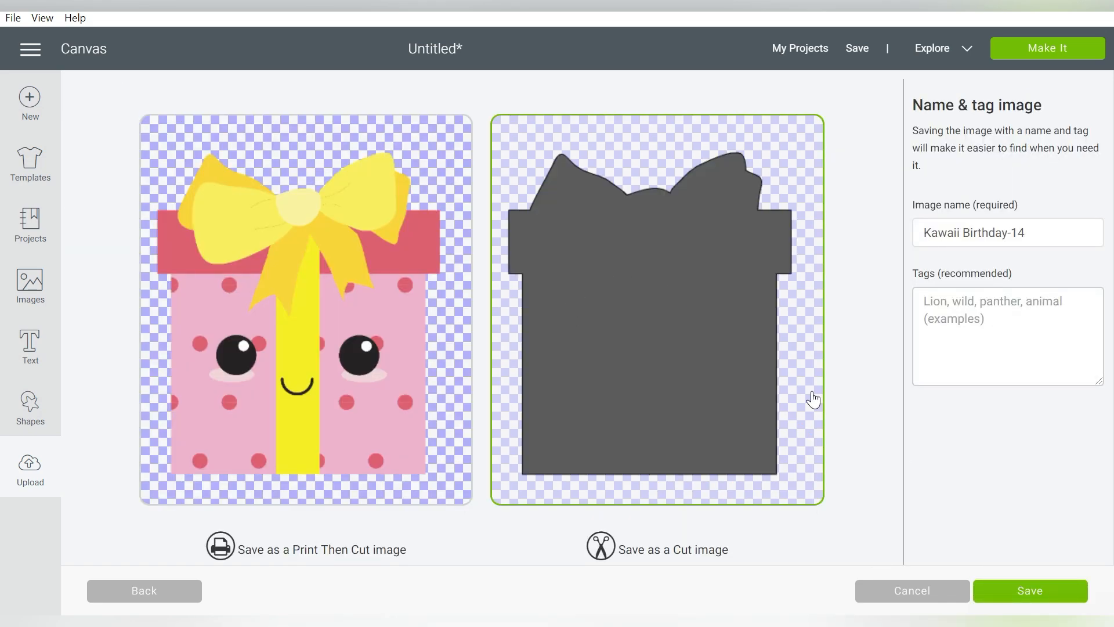
pyautogui.click(1030, 591)
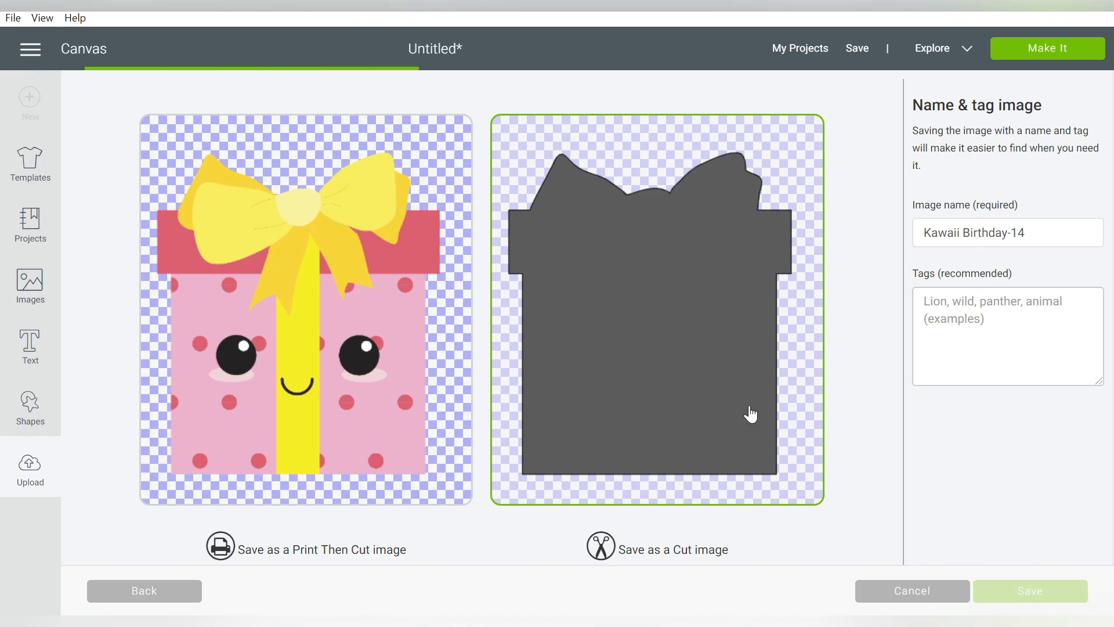
pyautogui.click(1029, 590)
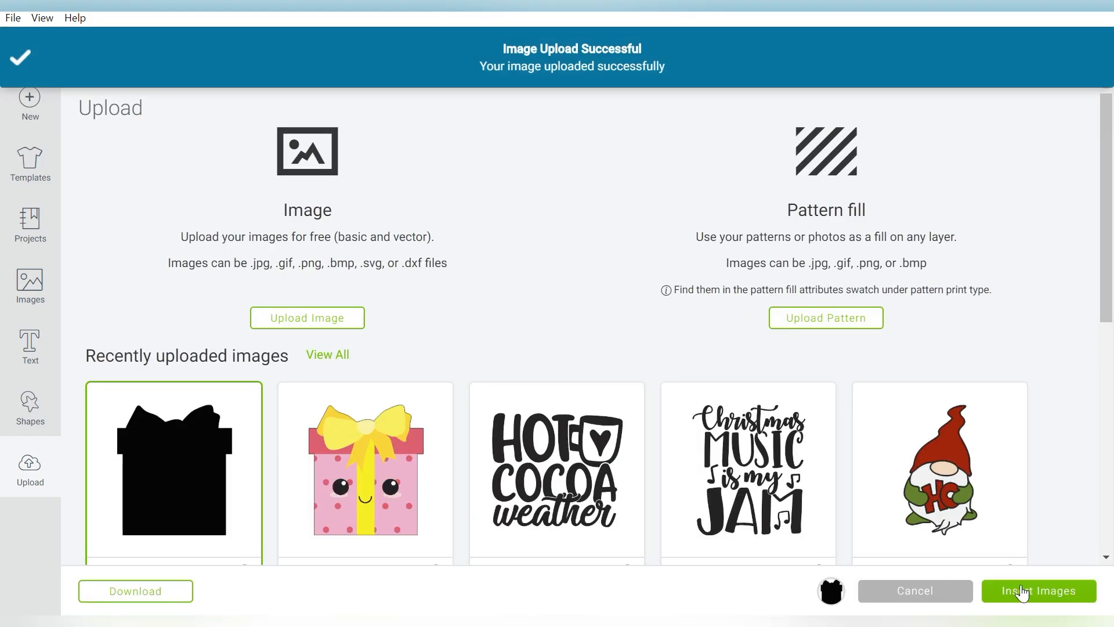
pyautogui.click(1036, 591)
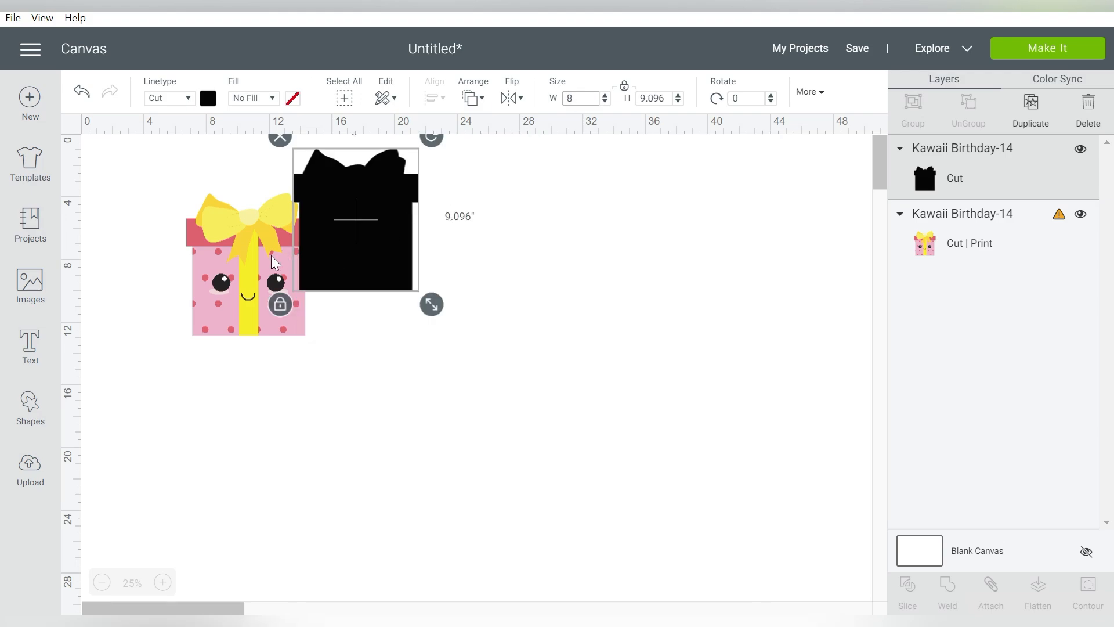
# Step: Send the gift box to the front and move it over the black silhouette
pyautogui.click(247, 263)
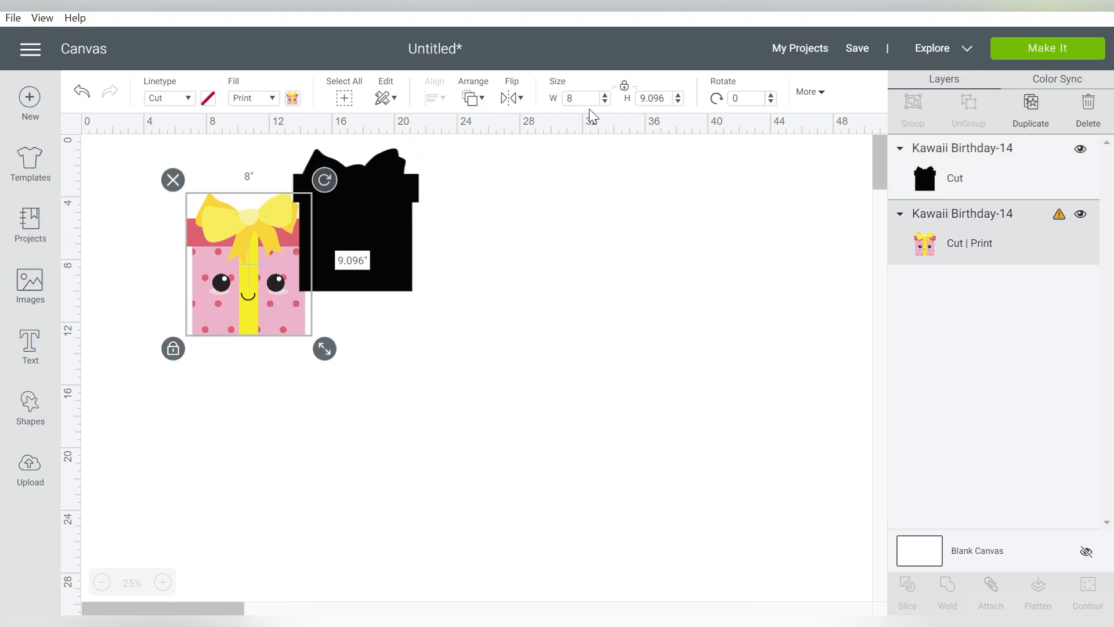
pyautogui.click(473, 93)
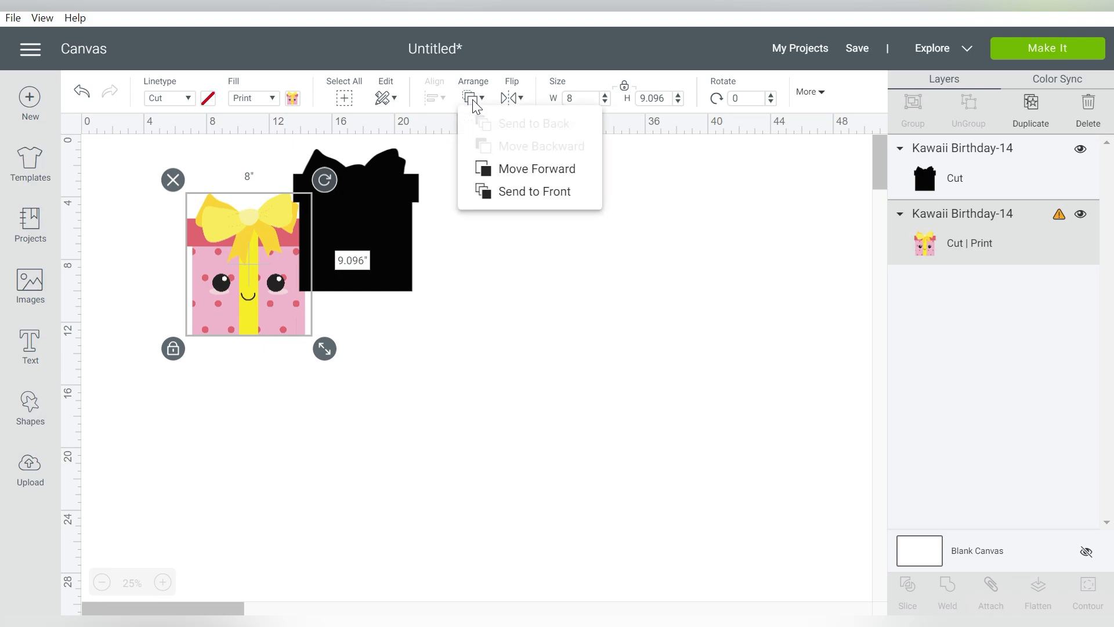
pyautogui.click(533, 192)
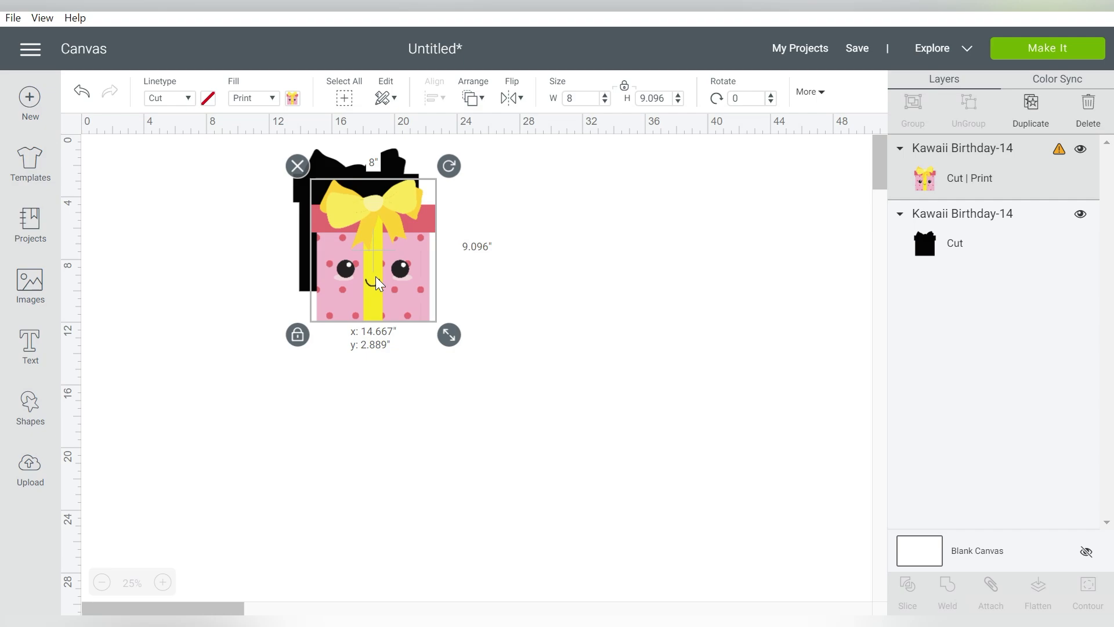
pyautogui.moveTo(372, 263); pyautogui.dragTo(264, 242)
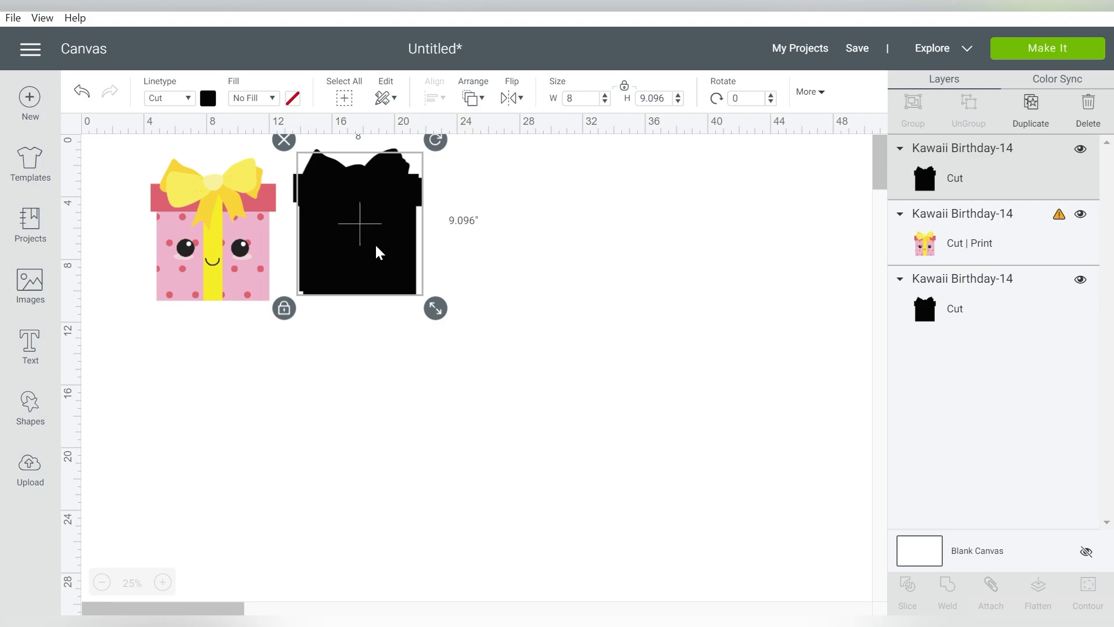
# Step: Duplicate the silhouette, bring the gift box to front and offset a copy behind it as a border
pyautogui.click(1031, 108)
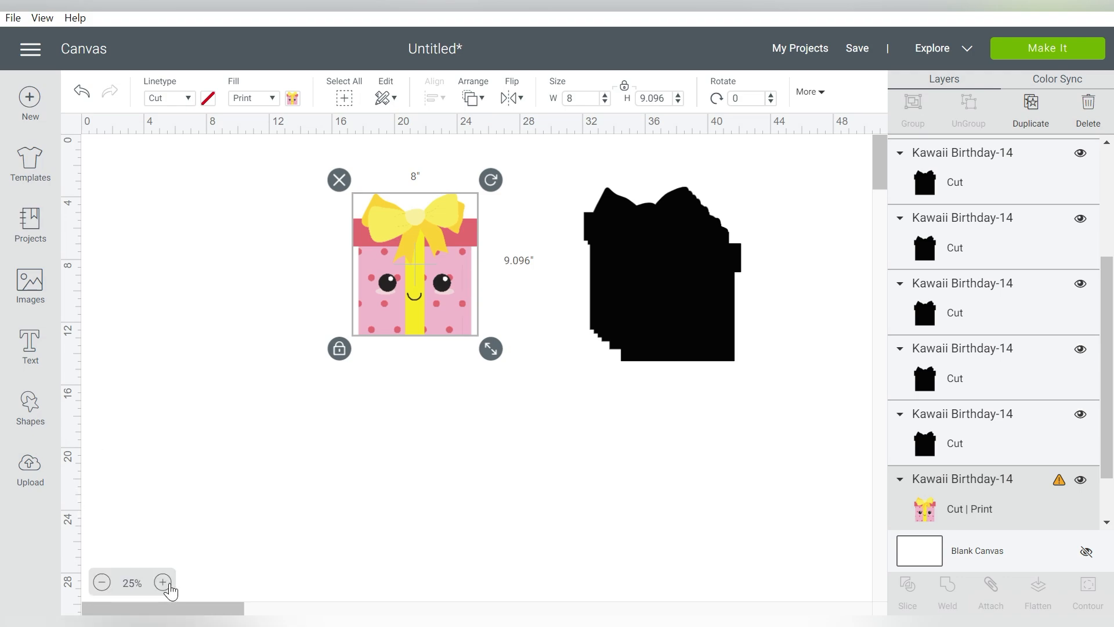
pyautogui.click(162, 582)
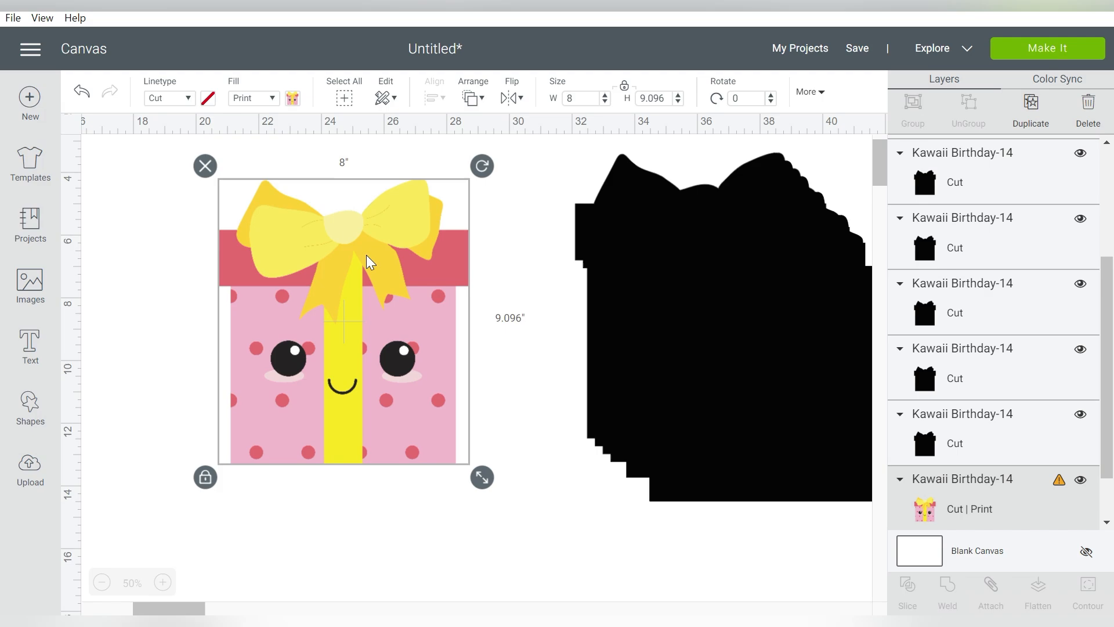
pyautogui.click(472, 93)
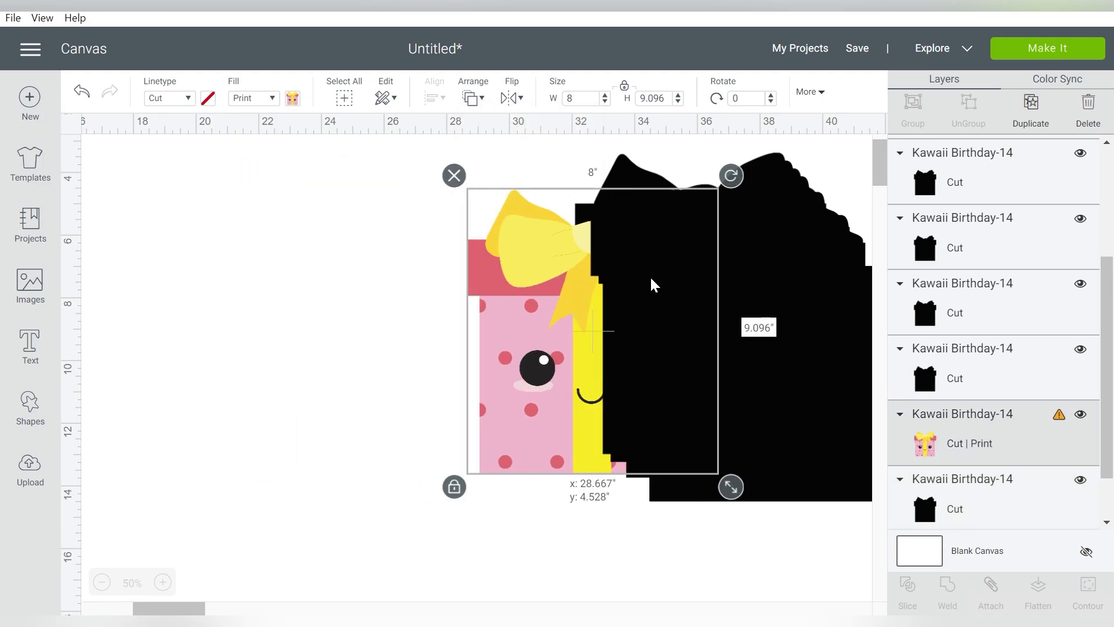
pyautogui.click(472, 90)
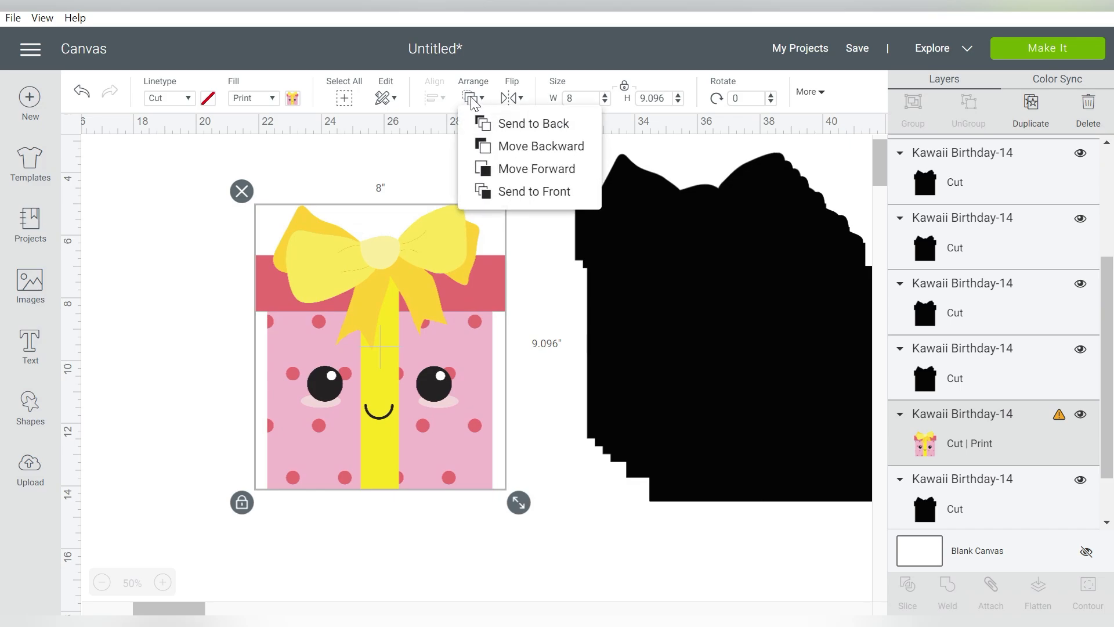
pyautogui.click(533, 191)
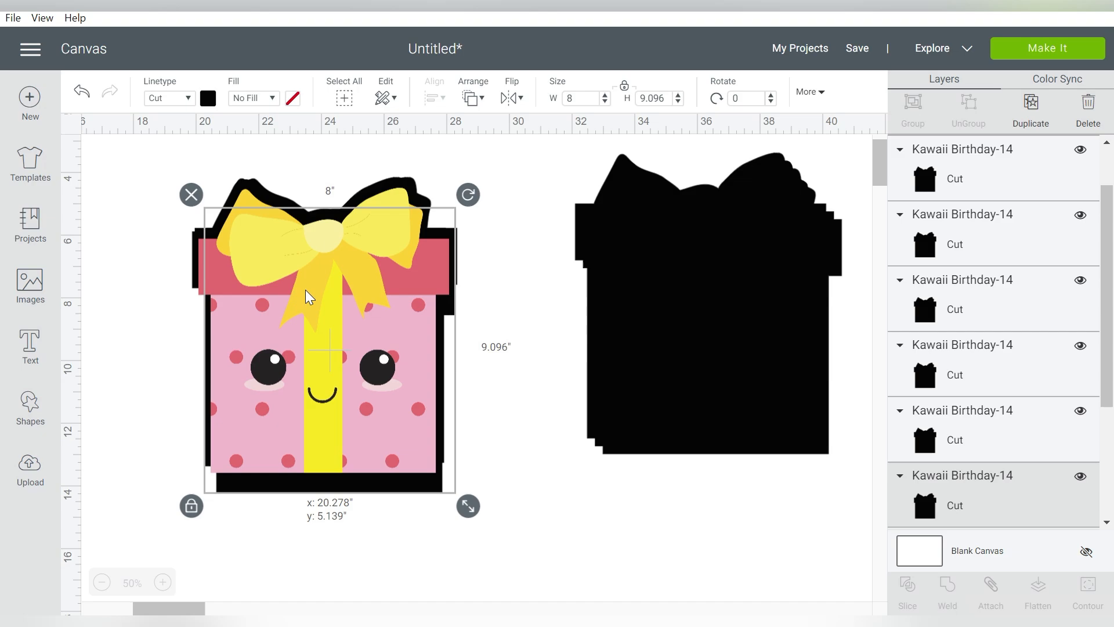
pyautogui.moveTo(309, 295); pyautogui.dragTo(280, 284)
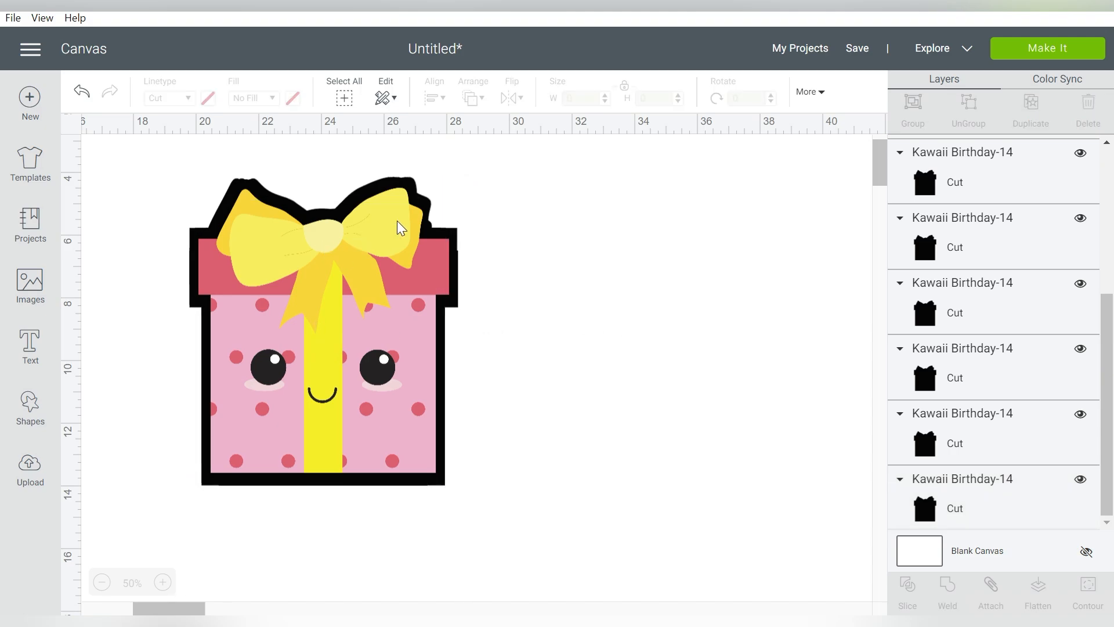
pyautogui.moveTo(400, 190)
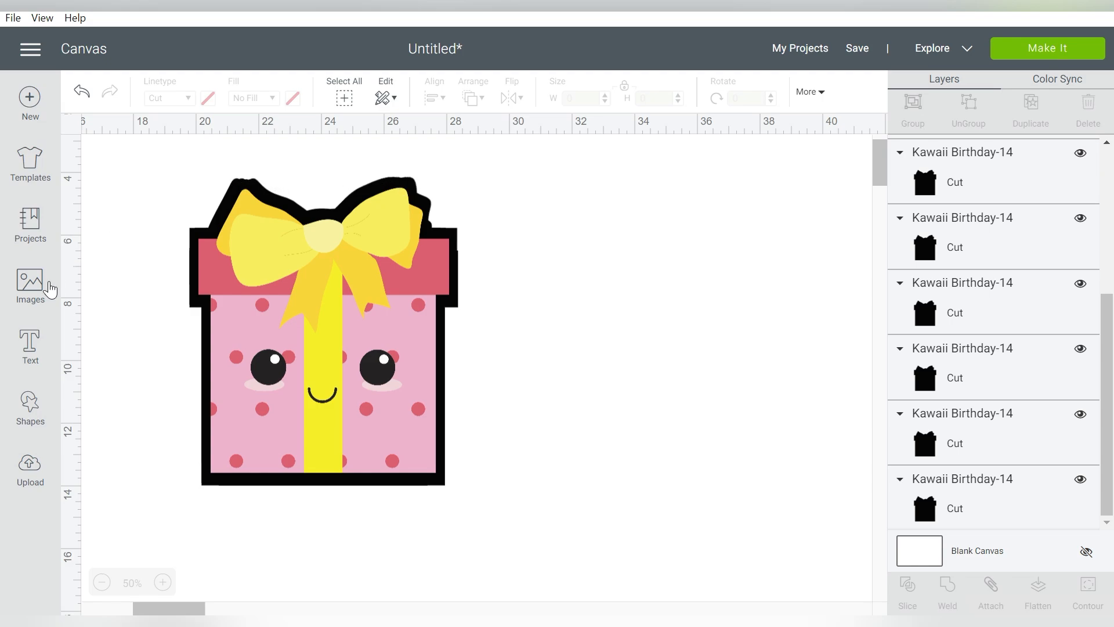
# Step: Add a circle shape and send it behind everything
pyautogui.click(31, 405)
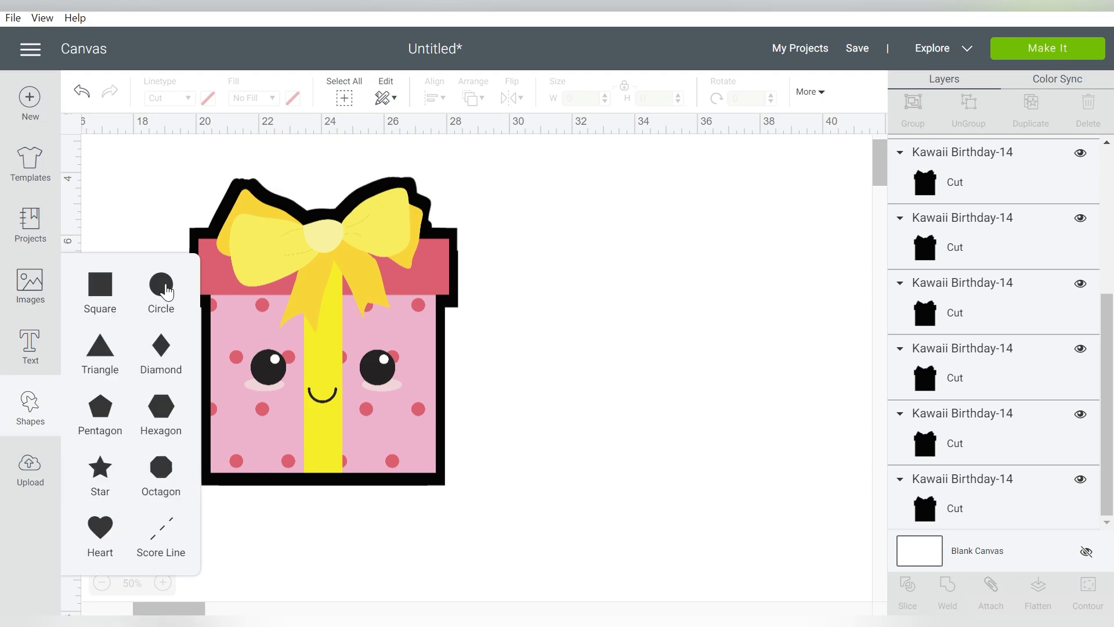
pyautogui.click(160, 287)
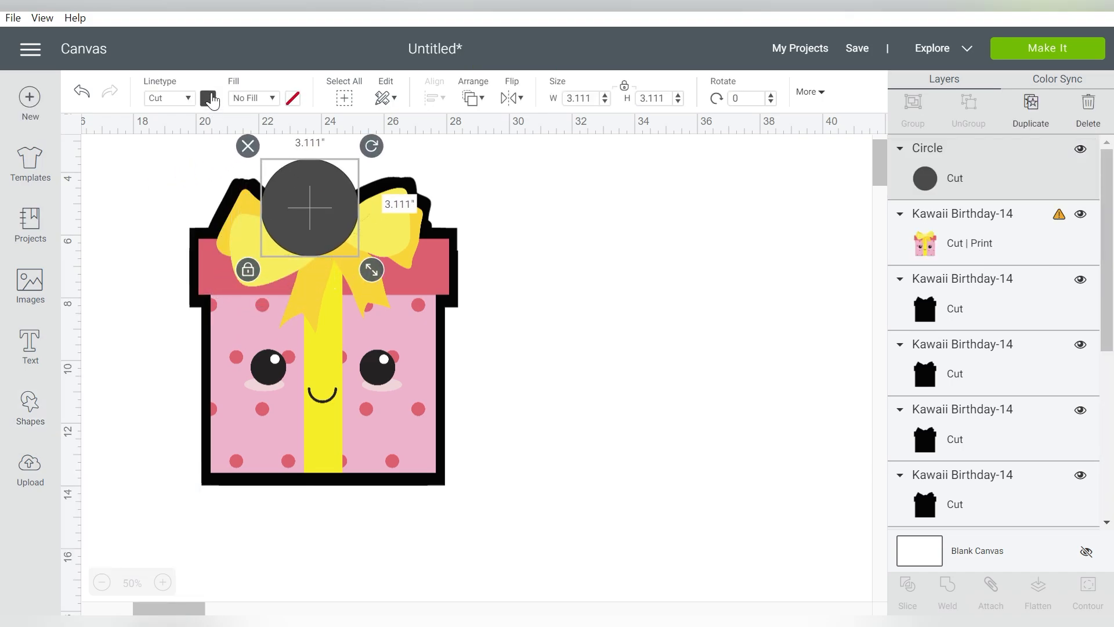
pyautogui.click(472, 90)
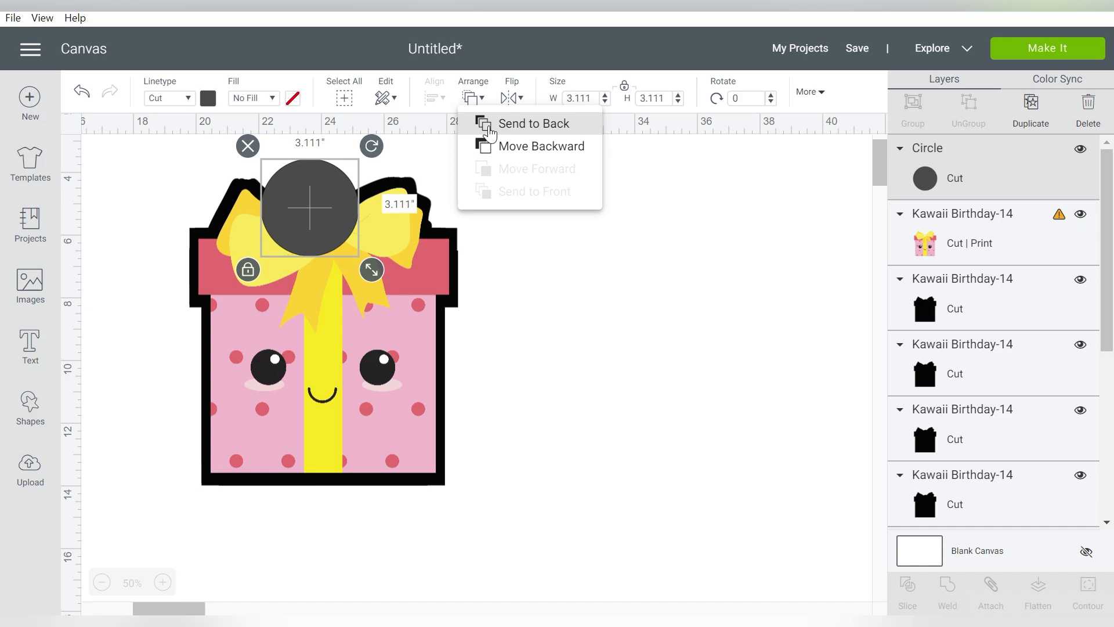
pyautogui.click(534, 123)
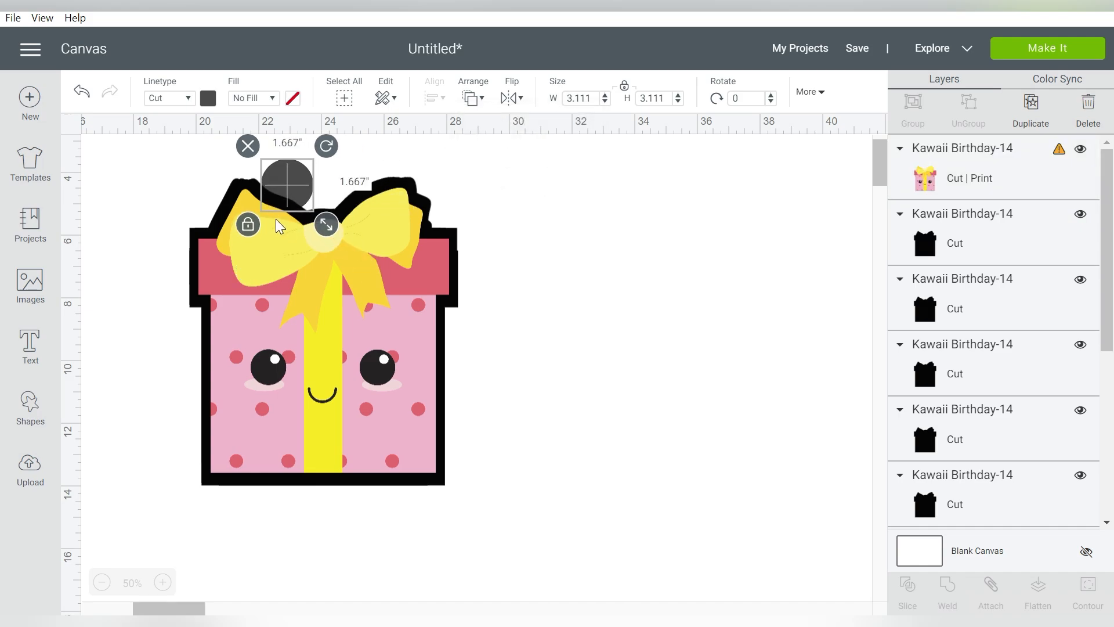
# Step: Shrink the circle to about 0.778 in and tuck it under the bow's tip
pyautogui.moveTo(326, 224); pyautogui.dragTo(245, 180)
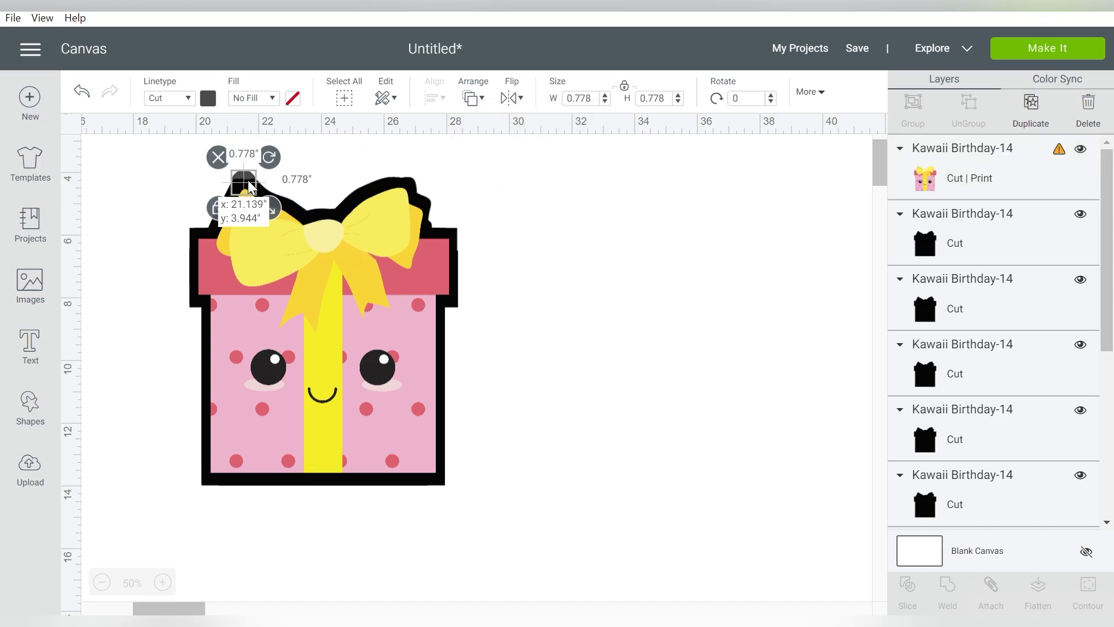
pyautogui.click(309, 167)
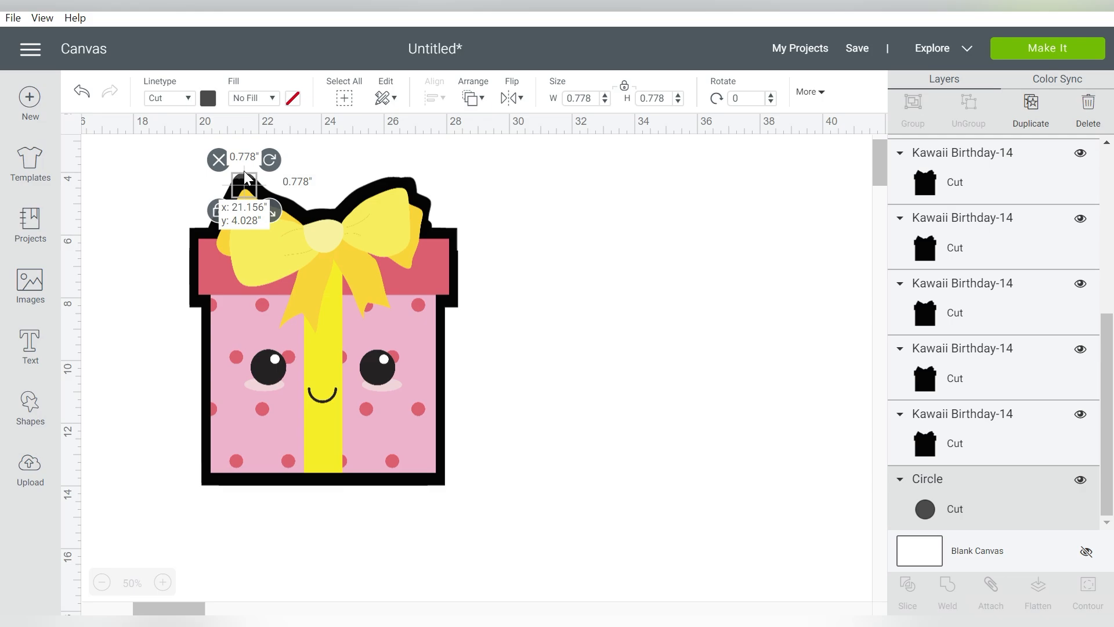
pyautogui.moveTo(241, 181); pyautogui.dragTo(355, 164)
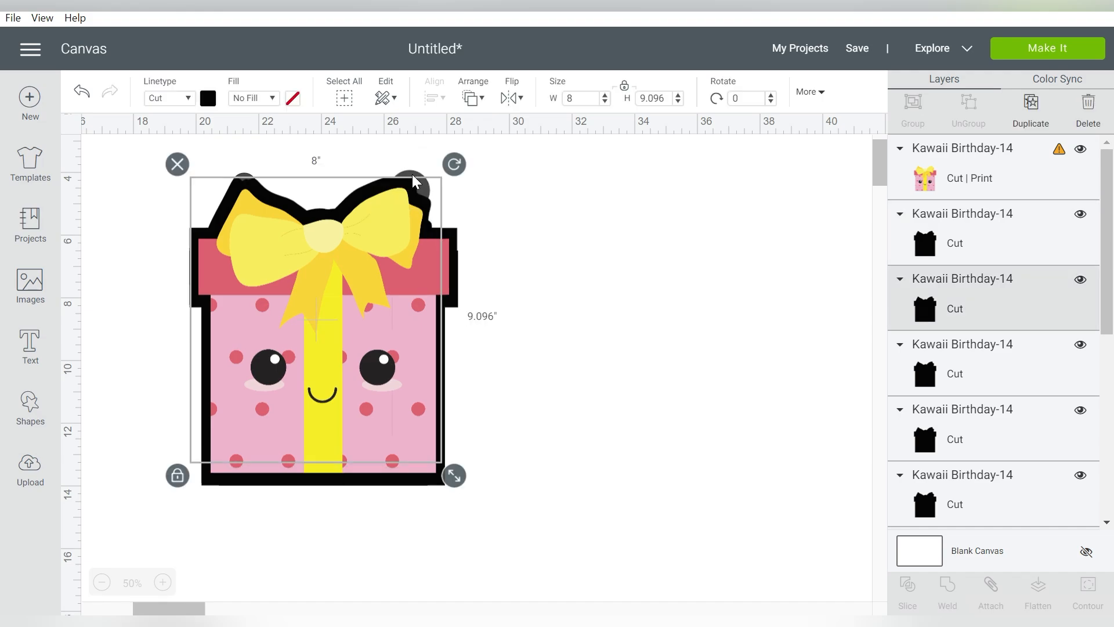
pyautogui.click(549, 241)
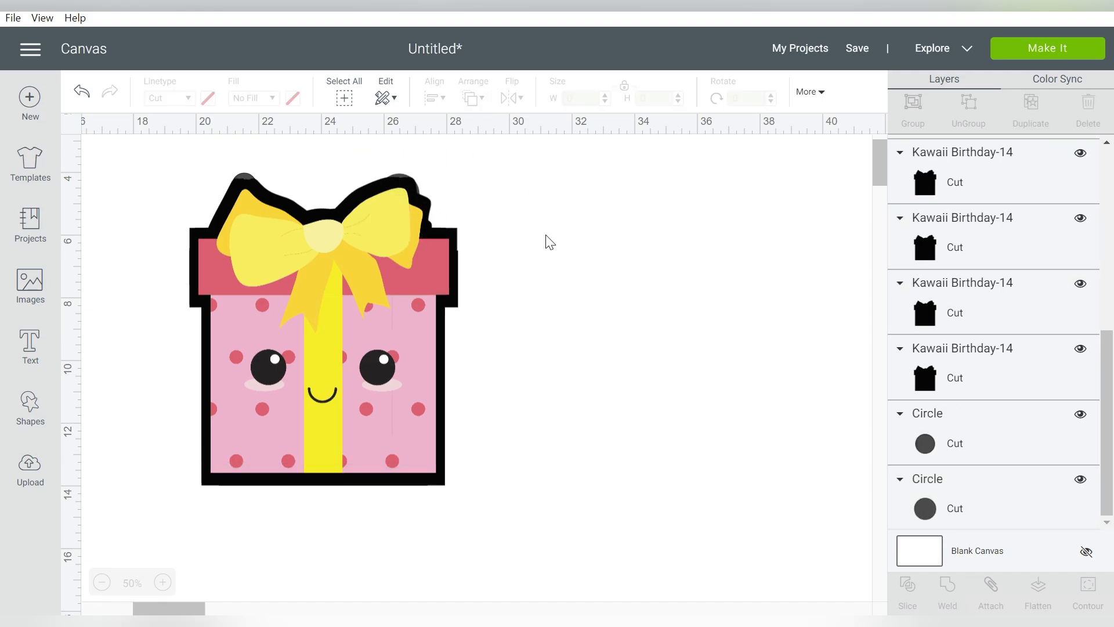
pyautogui.moveTo(454, 271)
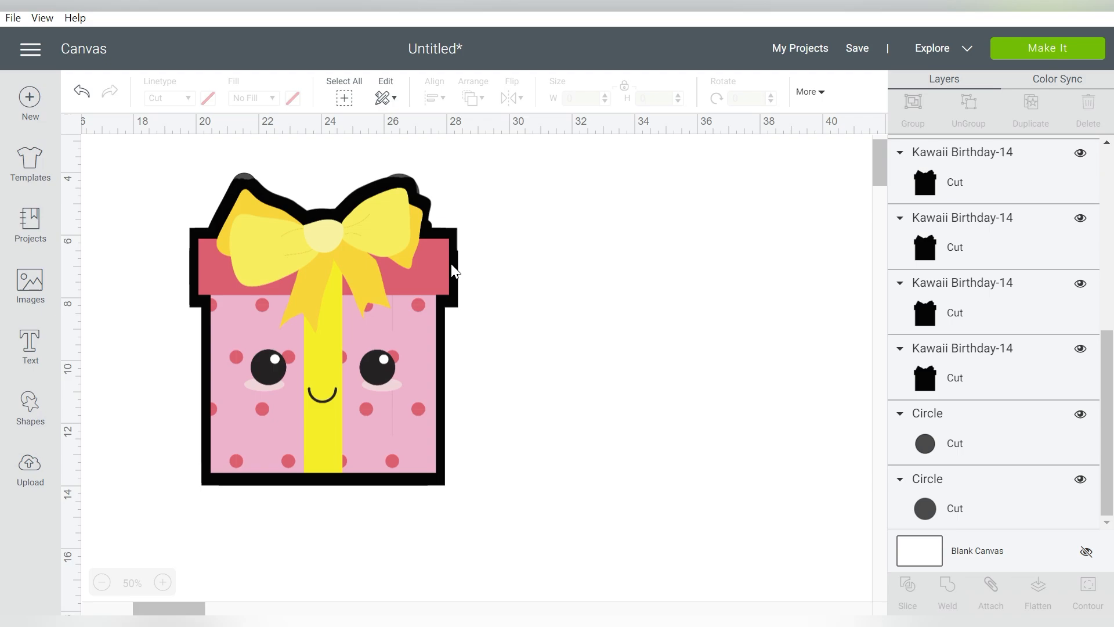
# Step: Move the gift box aside, add a filler square and weld the black pieces into one shape
pyautogui.click(320, 320)
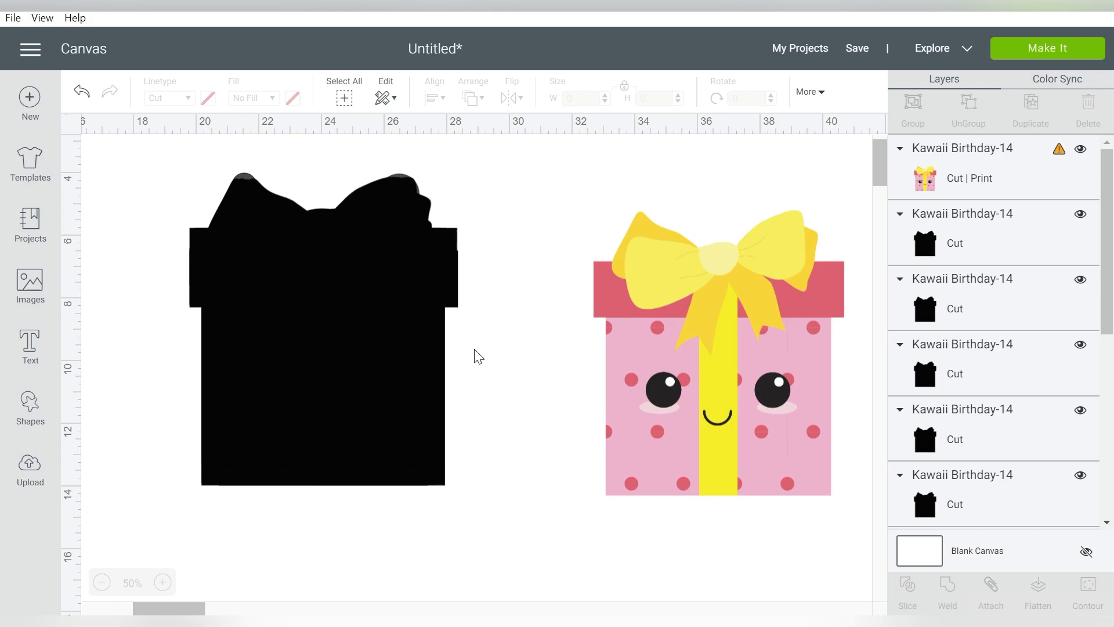
pyautogui.click(31, 408)
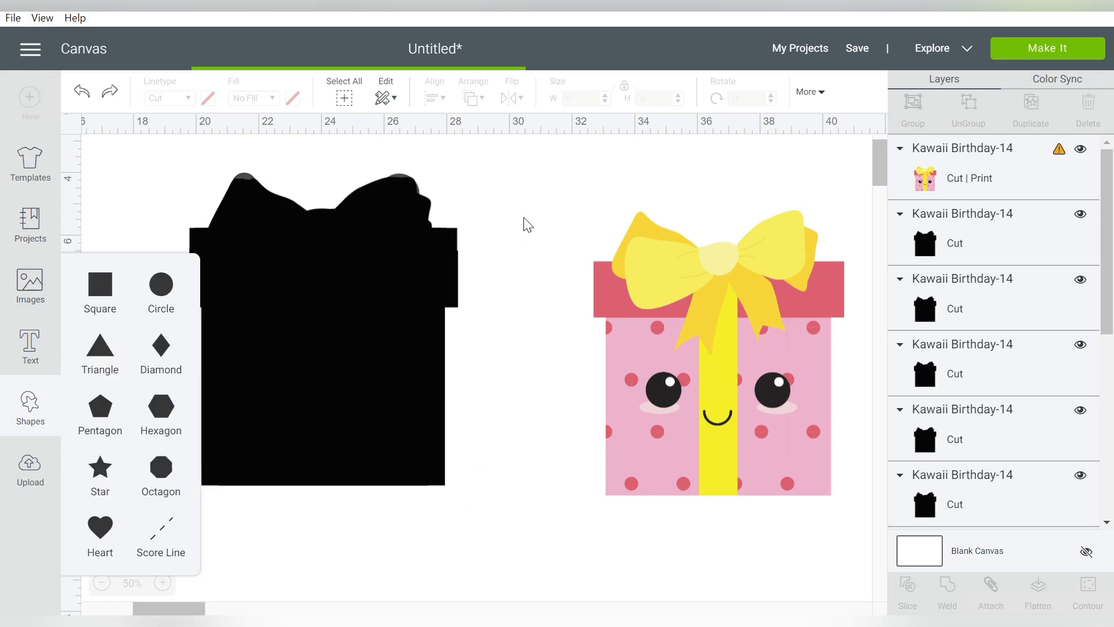
pyautogui.click(100, 286)
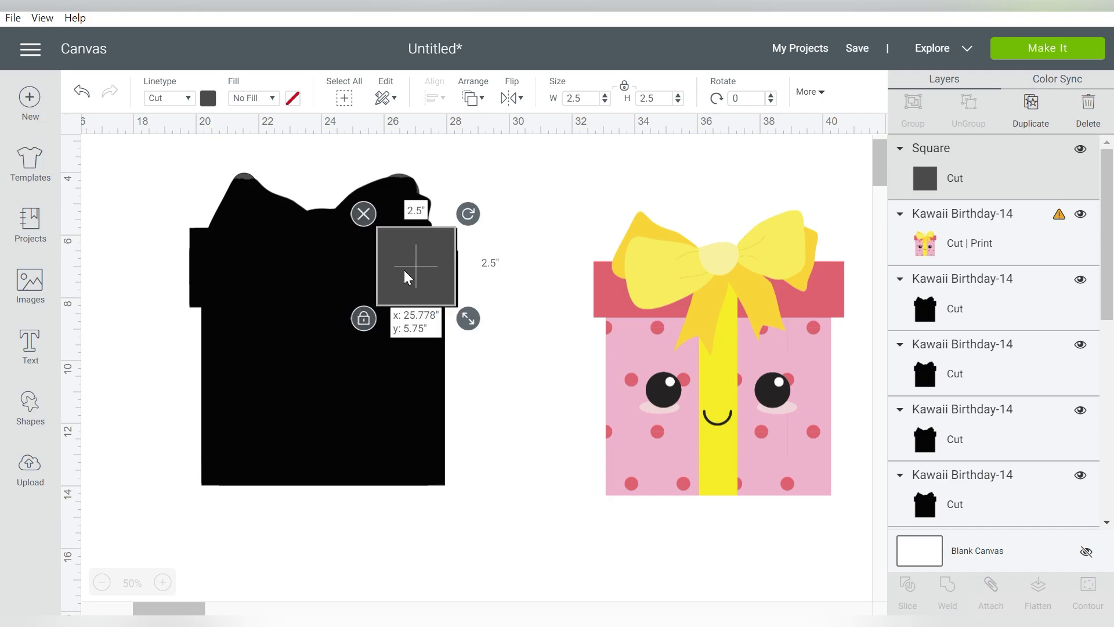
pyautogui.click(519, 220)
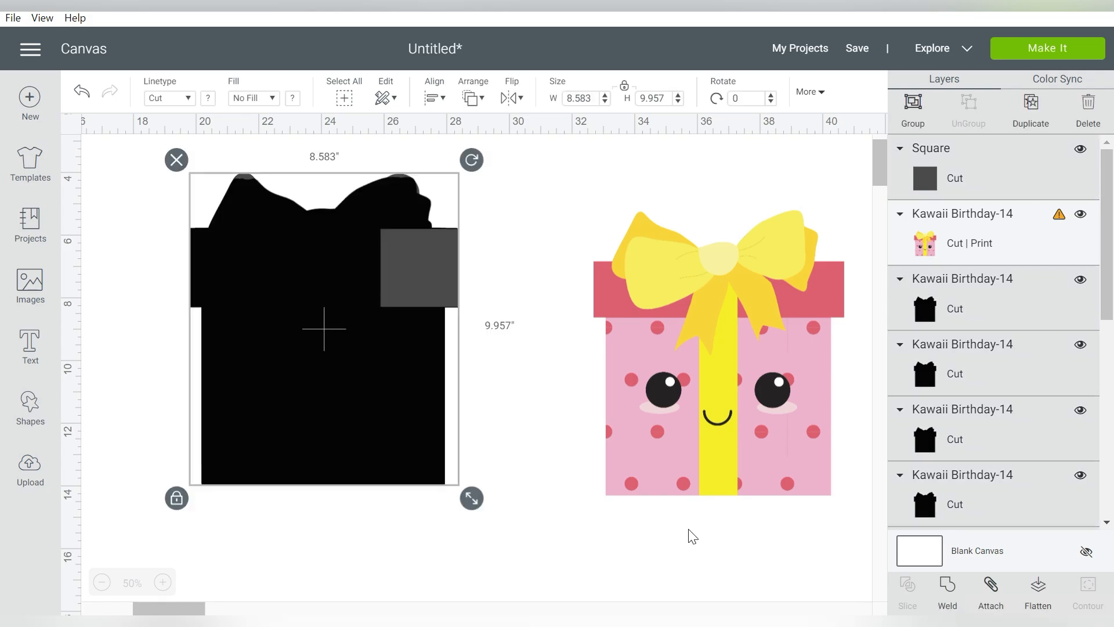
pyautogui.moveTo(950, 590)
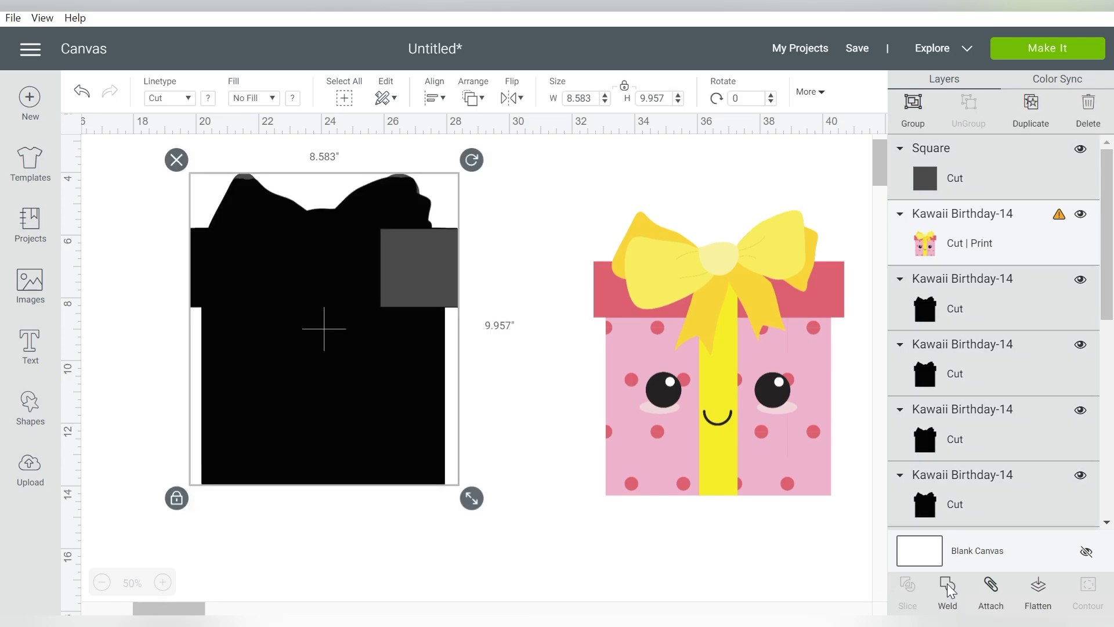
pyautogui.click(947, 590)
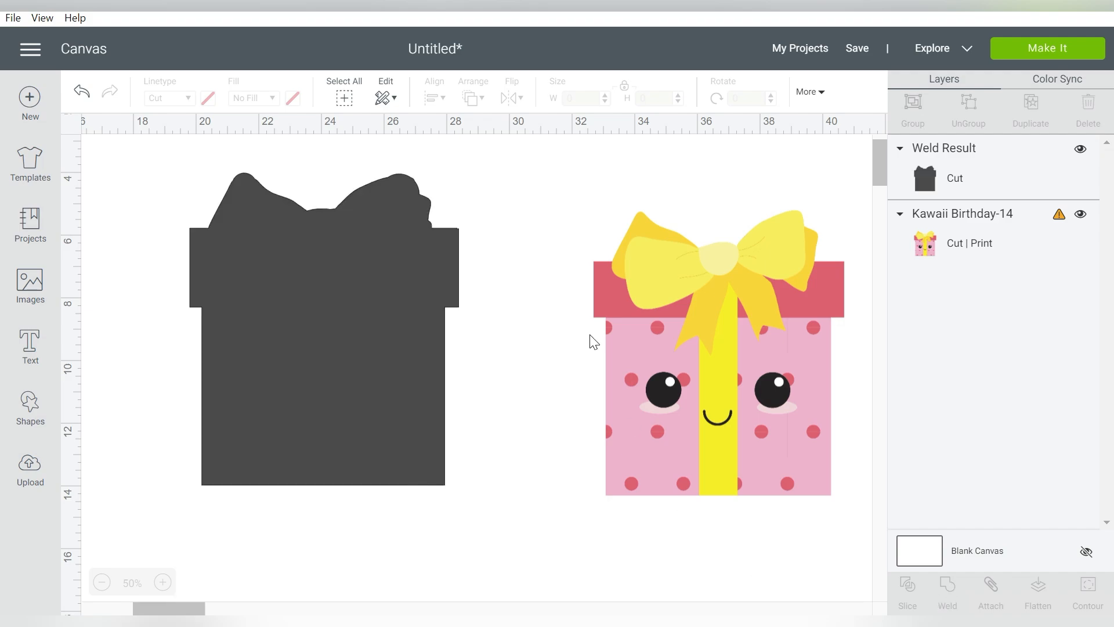
pyautogui.moveTo(593, 174)
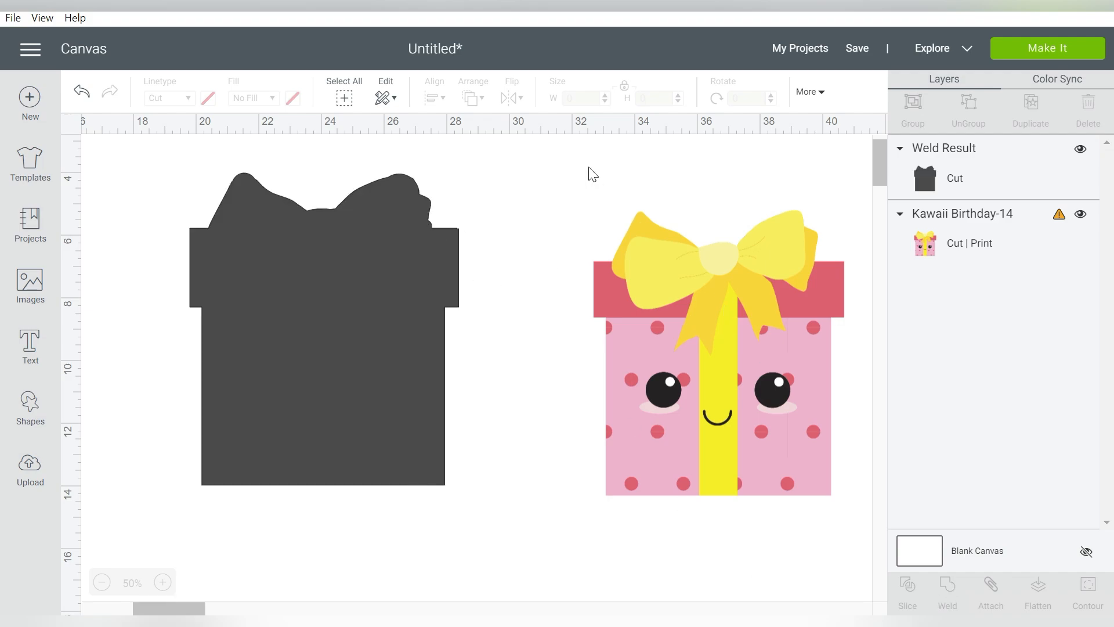
# Step: Center the coloured gift box over the Weld Result border and deselect to check it
pyautogui.click(717, 356)
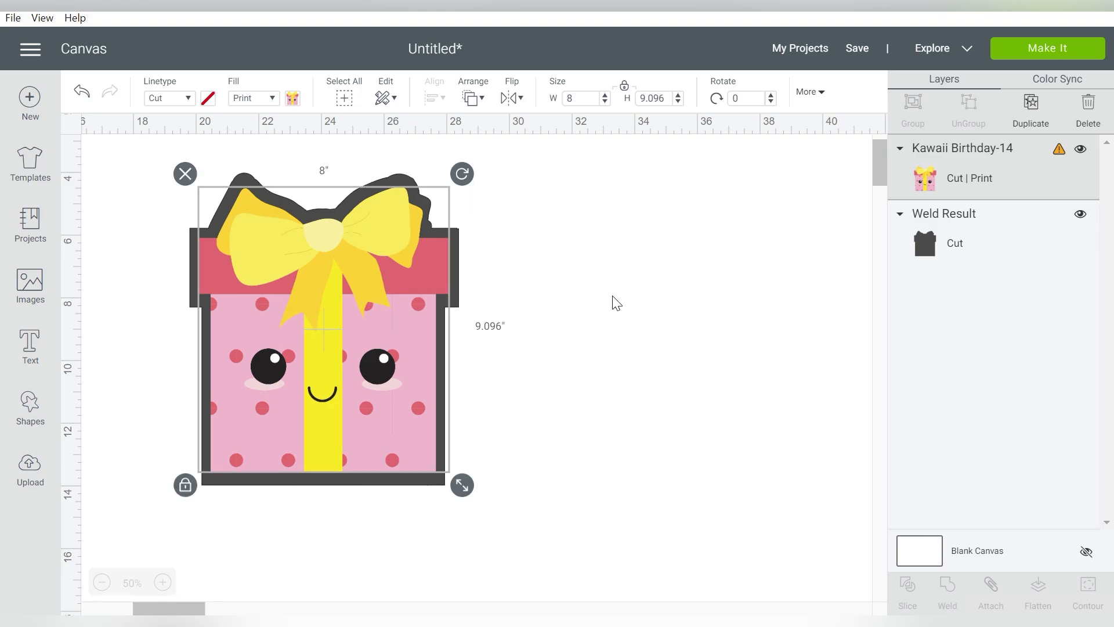
pyautogui.click(616, 302)
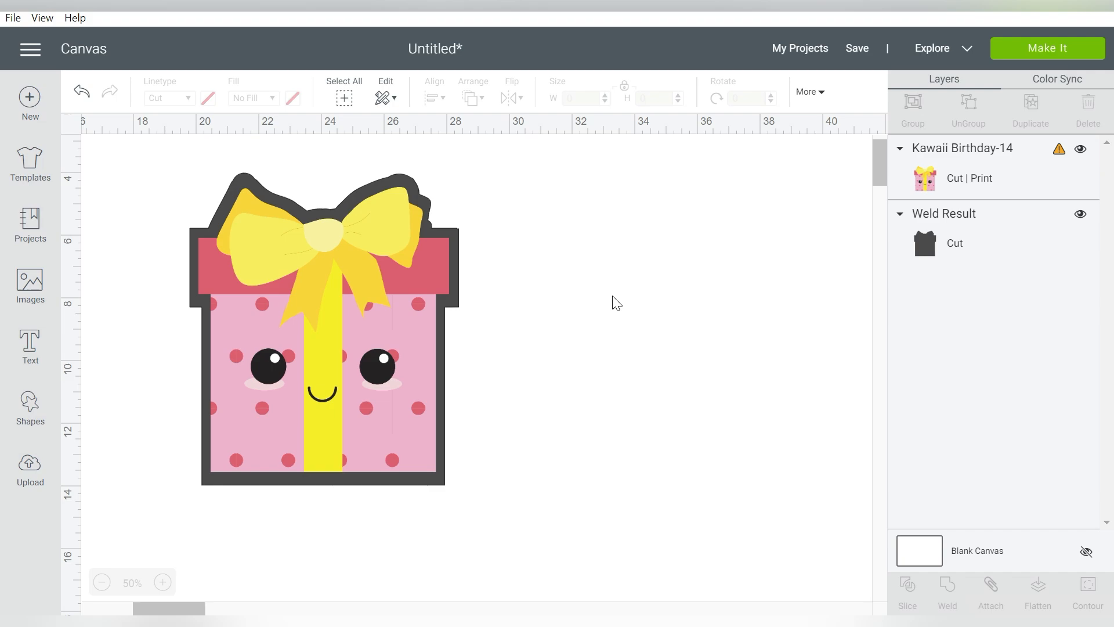
pyautogui.moveTo(328, 258)
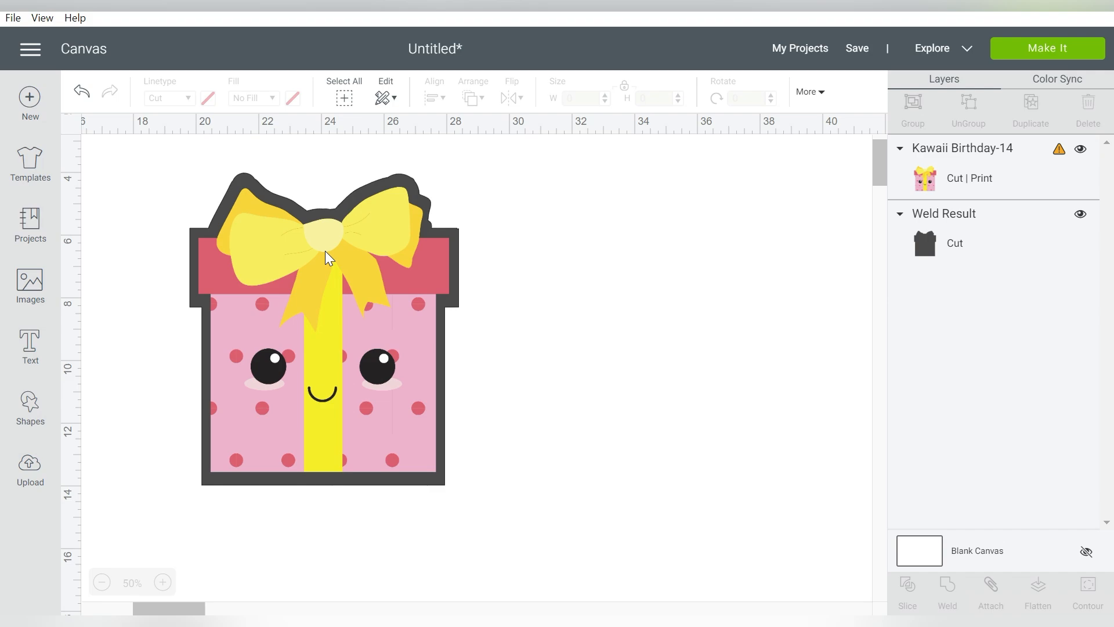
pyautogui.moveTo(334, 271)
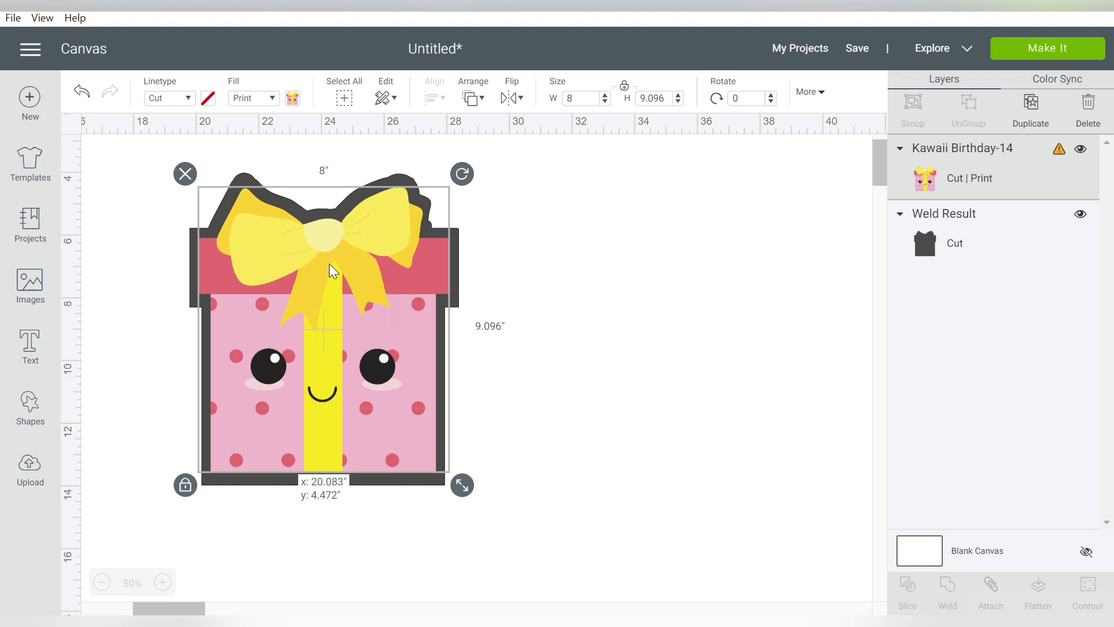
pyautogui.click(578, 270)
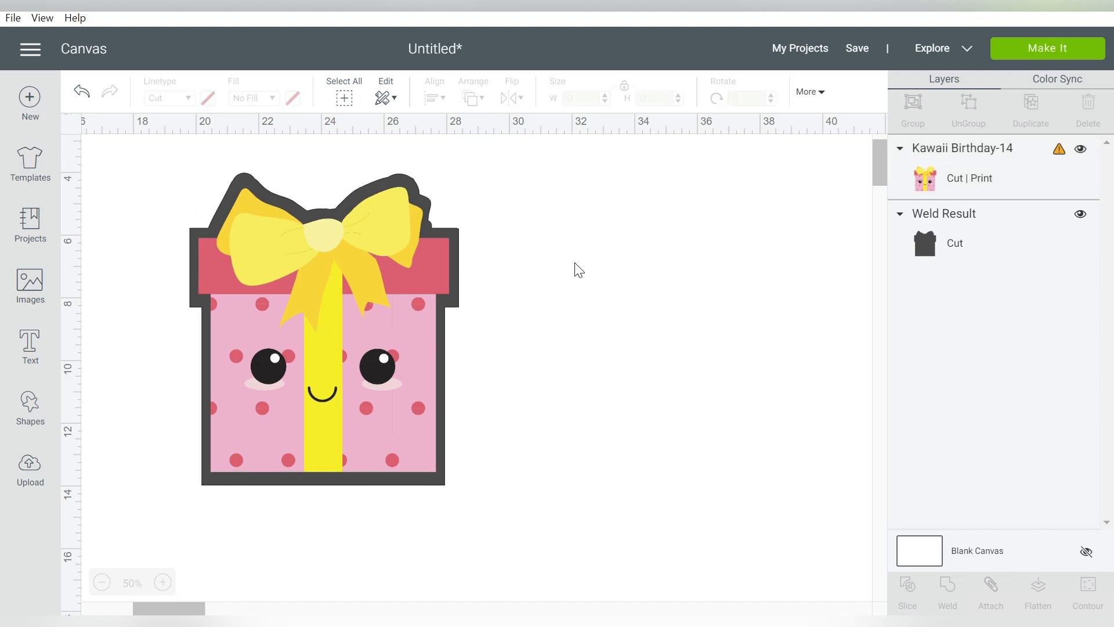
# Step: Colour the welded border white and flatten it with the gift box into one printable image
pyautogui.click(168, 97)
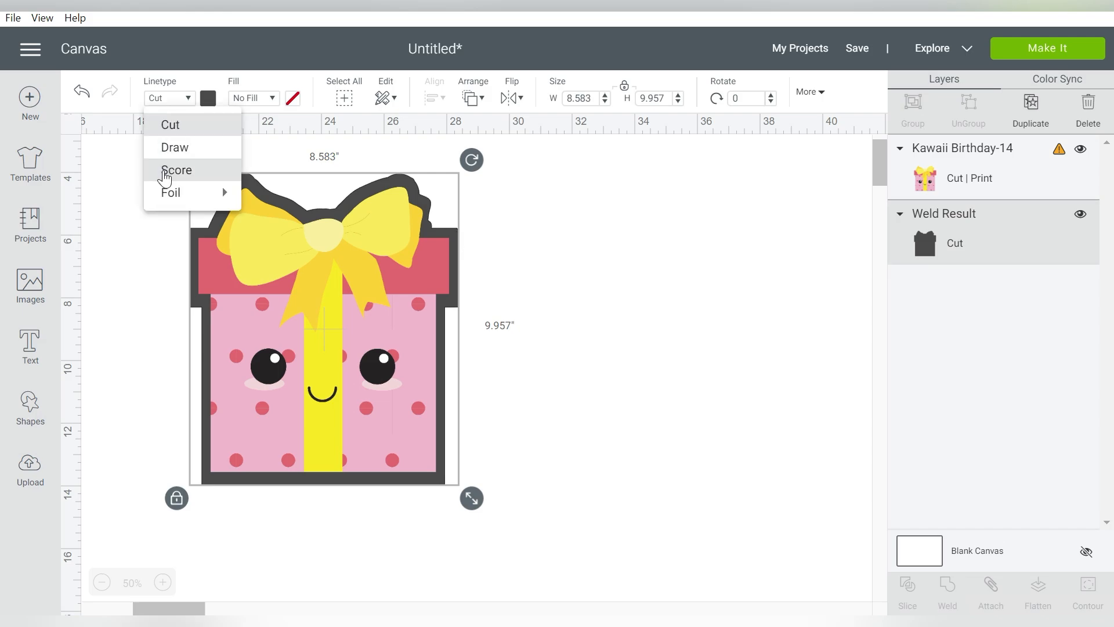
pyautogui.click(207, 97)
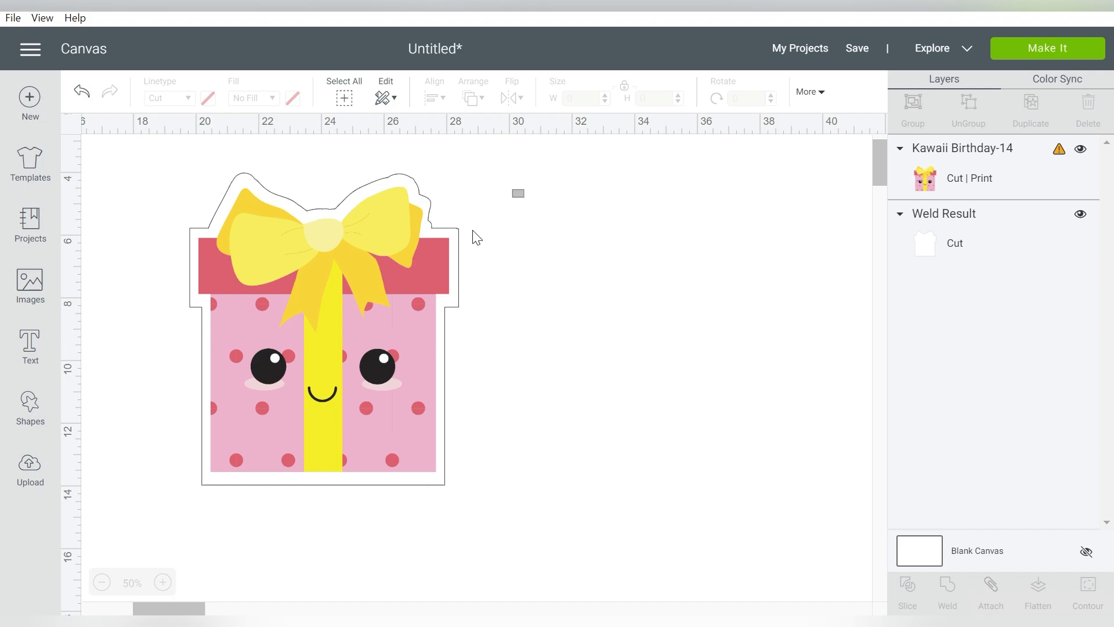
pyautogui.click(321, 320)
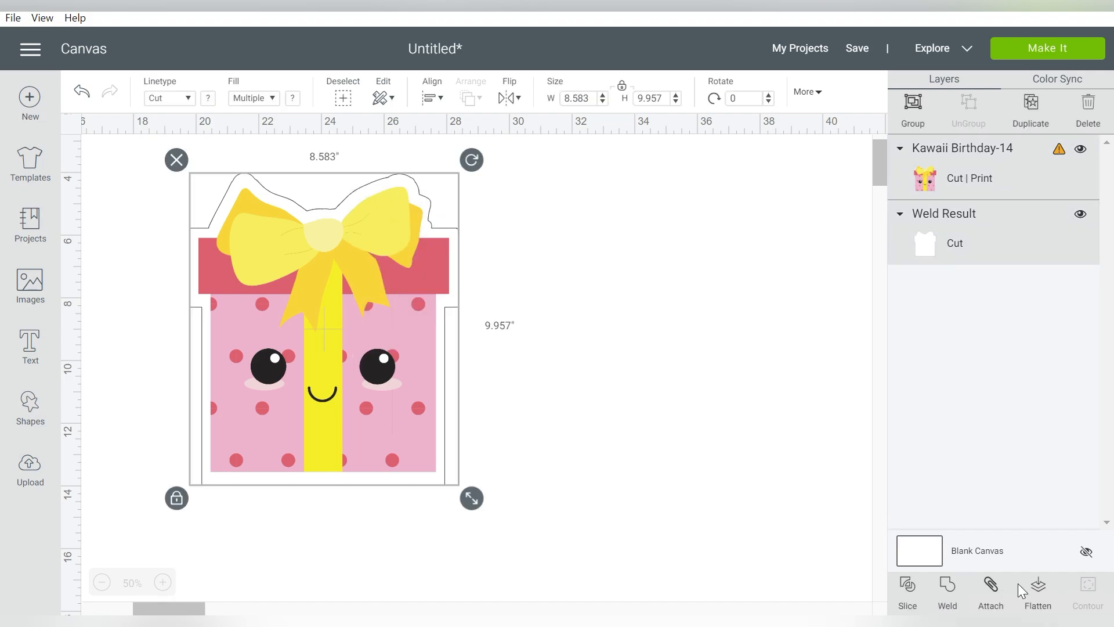
pyautogui.click(1037, 593)
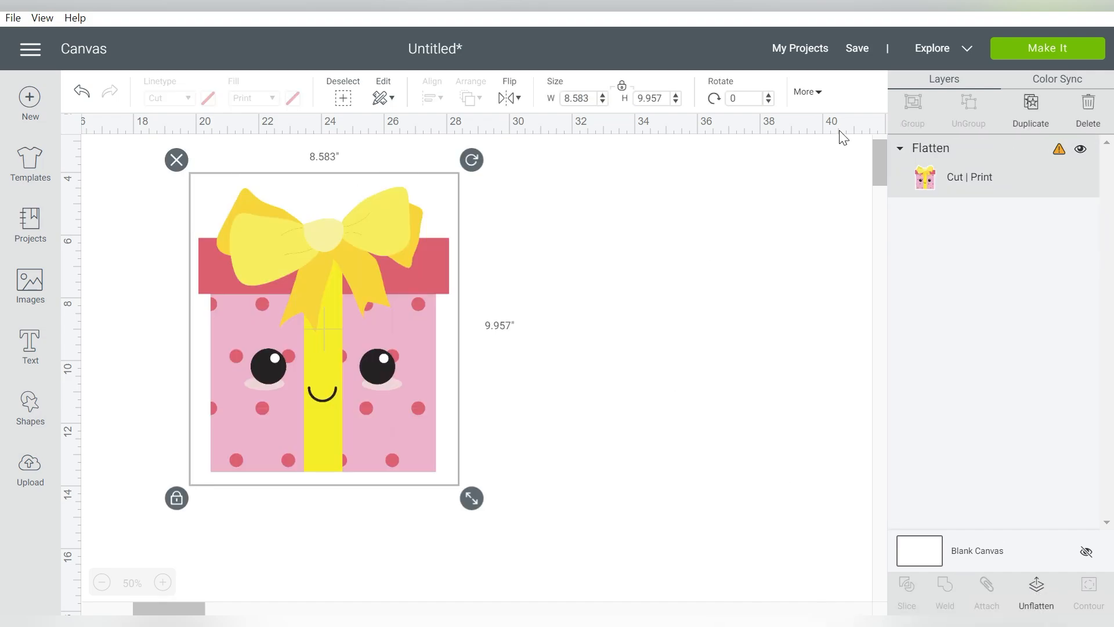
# Step: Send the design to Make It, dismiss the incompatible-project warning, and return to the canvas
pyautogui.click(1045, 47)
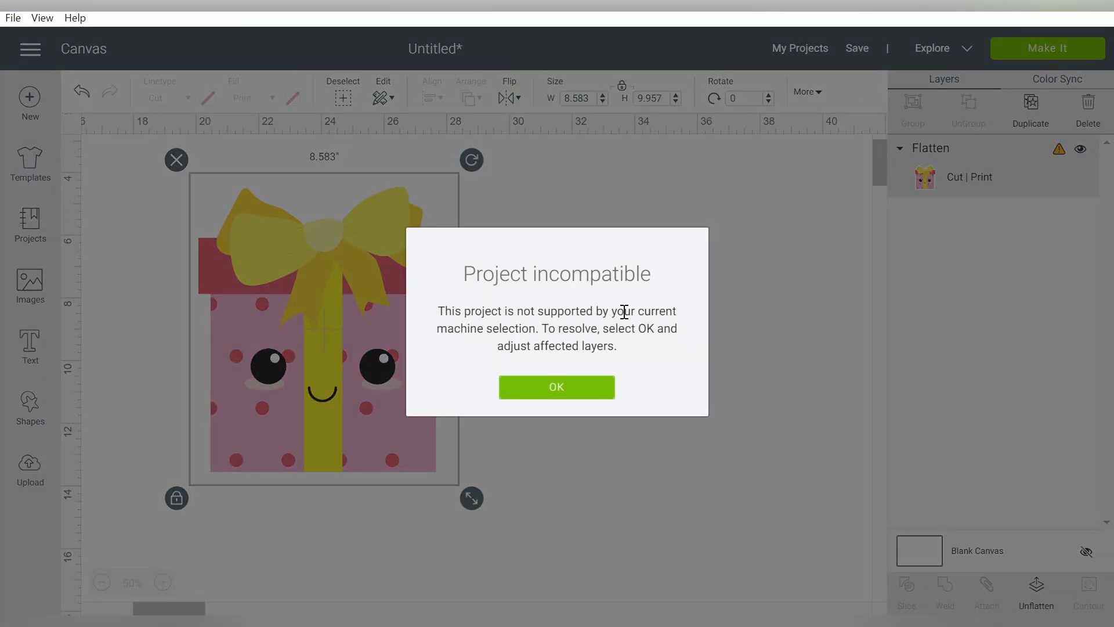
pyautogui.click(556, 387)
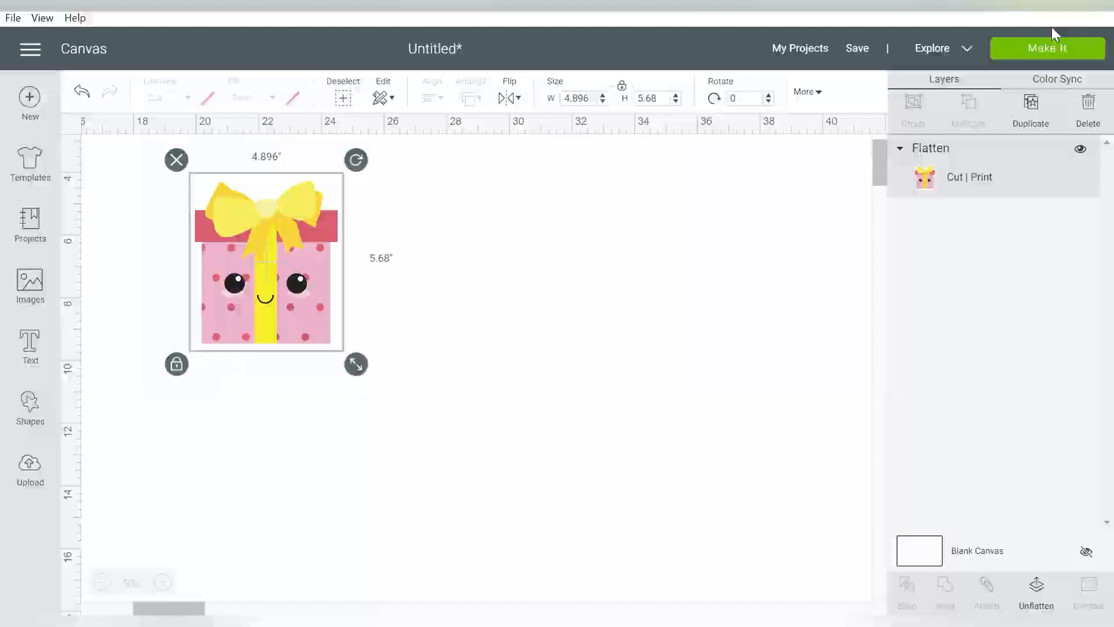
pyautogui.click(1045, 48)
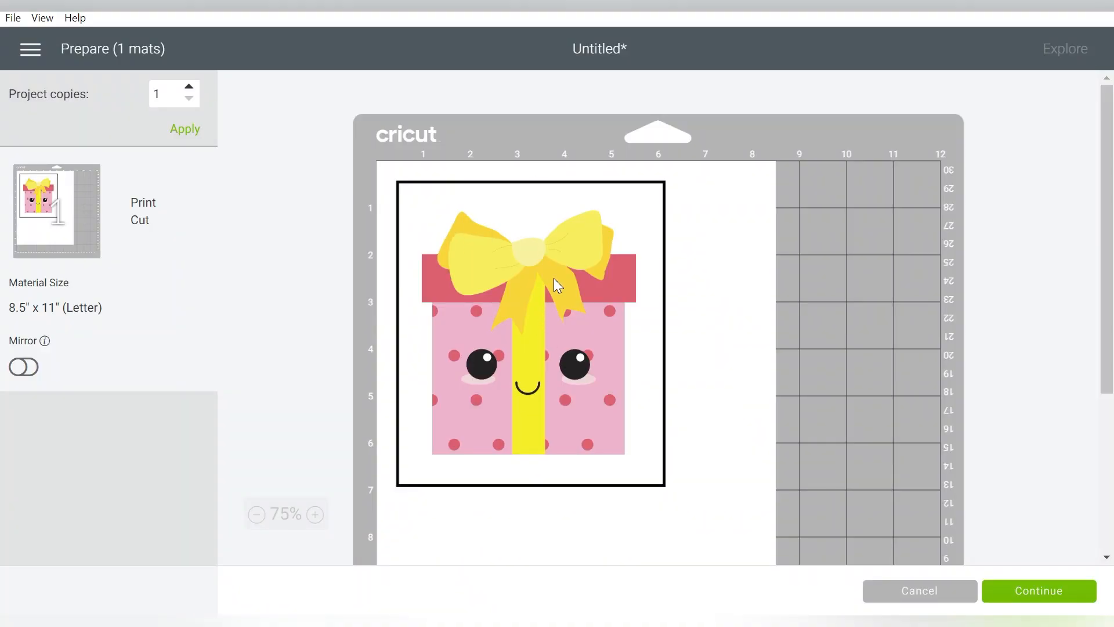
pyautogui.click(30, 49)
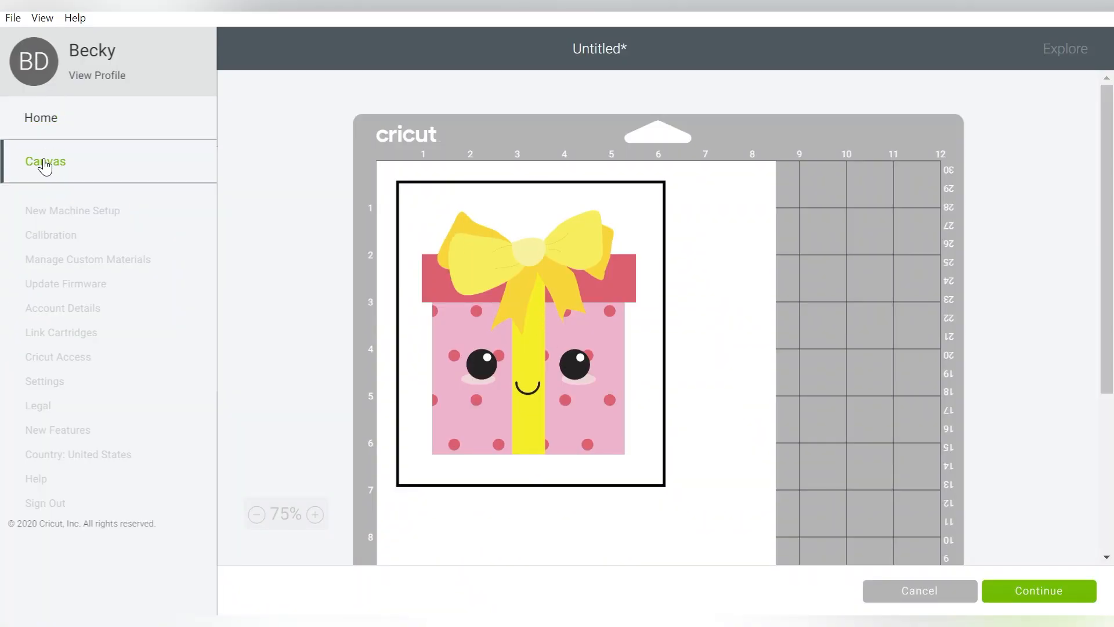
pyautogui.click(46, 161)
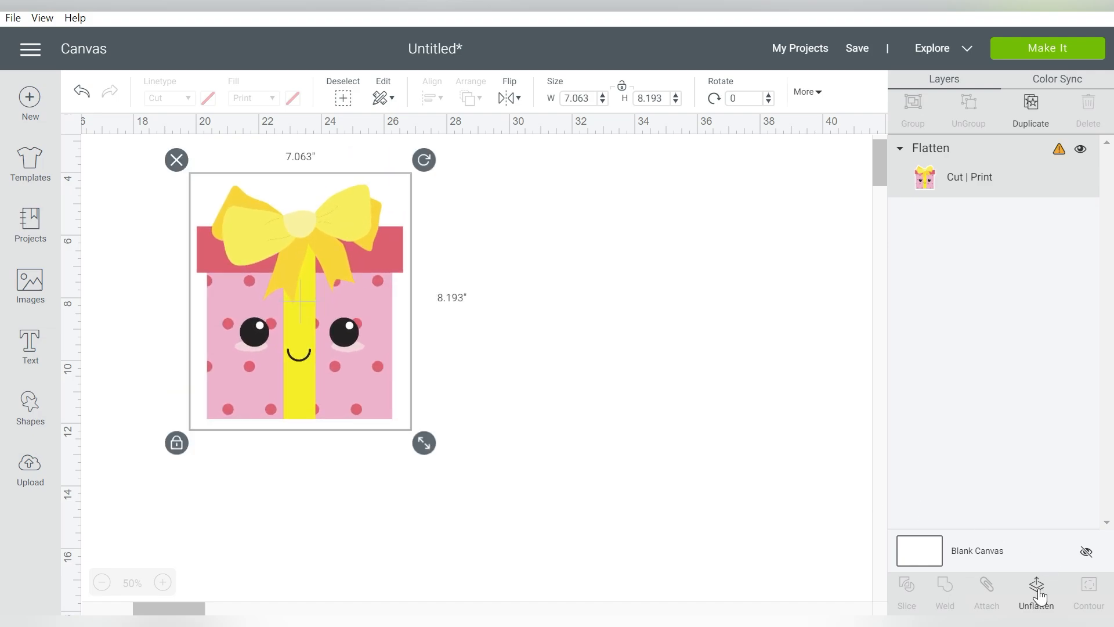
# Step: Unflatten, colour the border yellow, and flatten it with the gift box into one image again
pyautogui.click(169, 97)
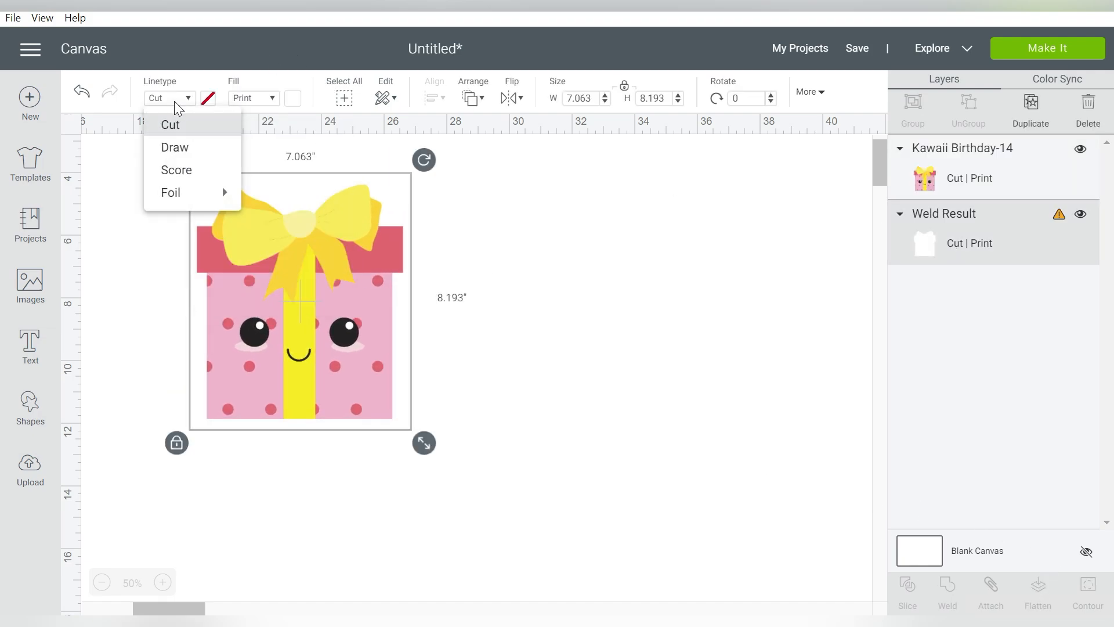
pyautogui.click(293, 98)
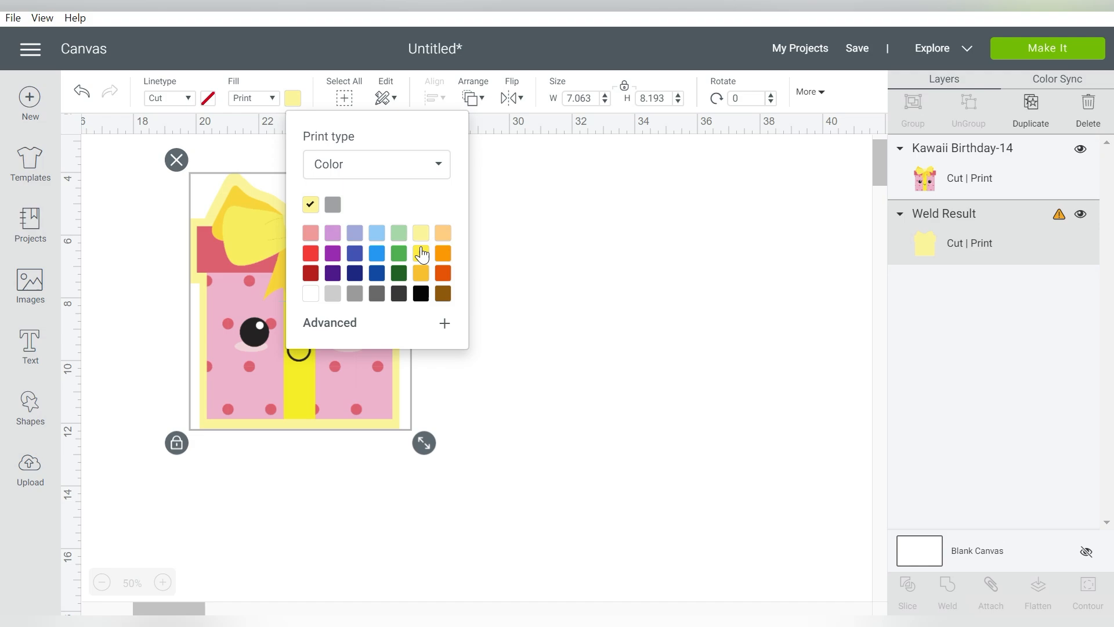
pyautogui.click(354, 232)
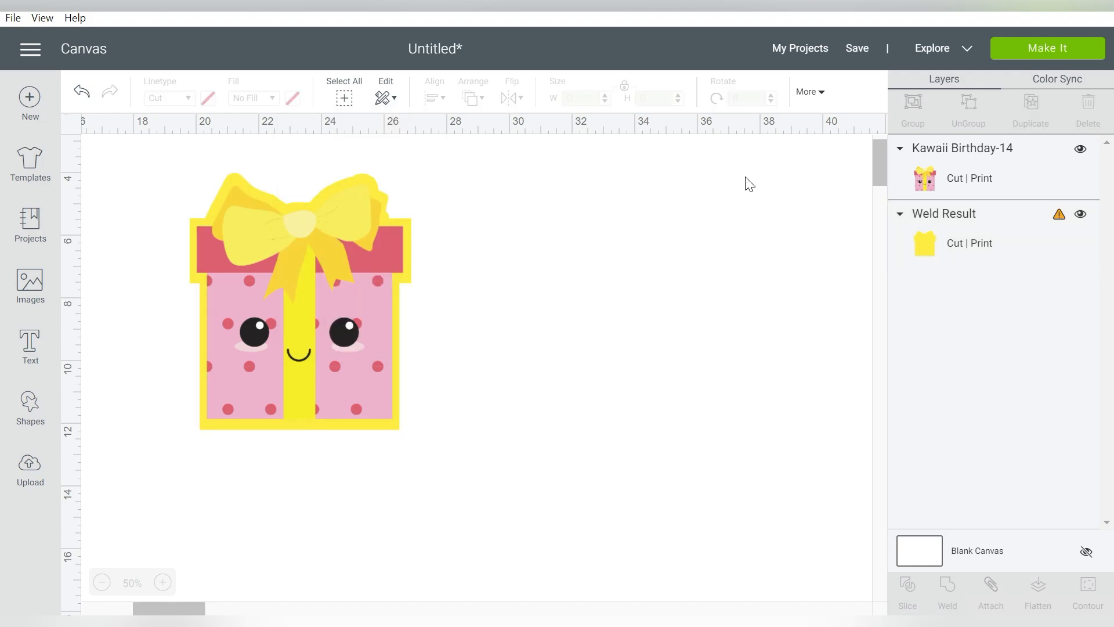
pyautogui.click(298, 298)
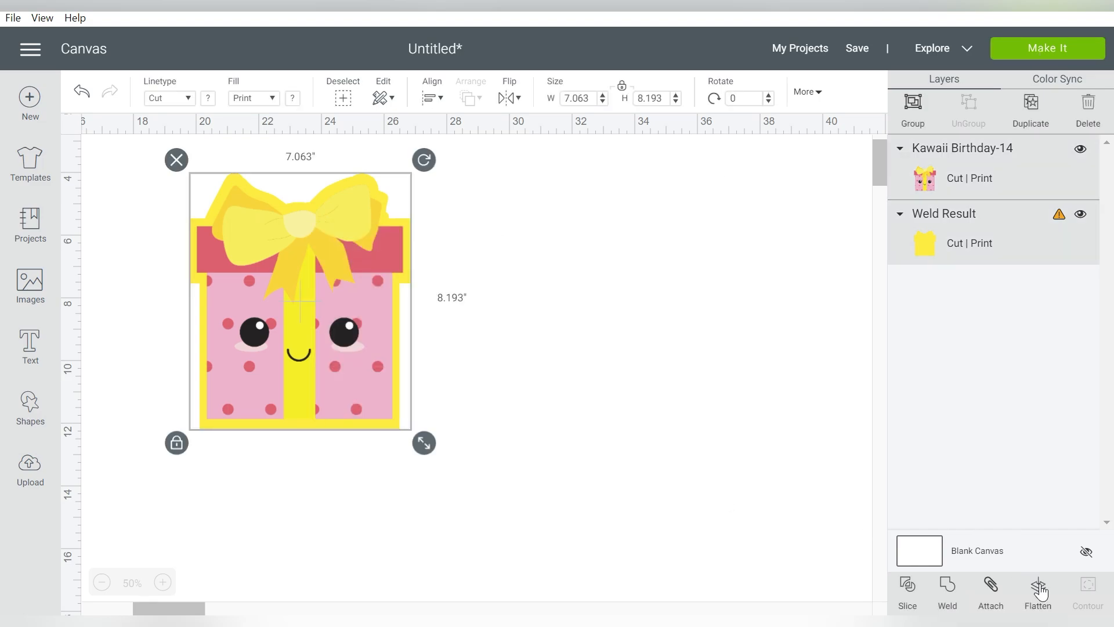
pyautogui.click(1036, 593)
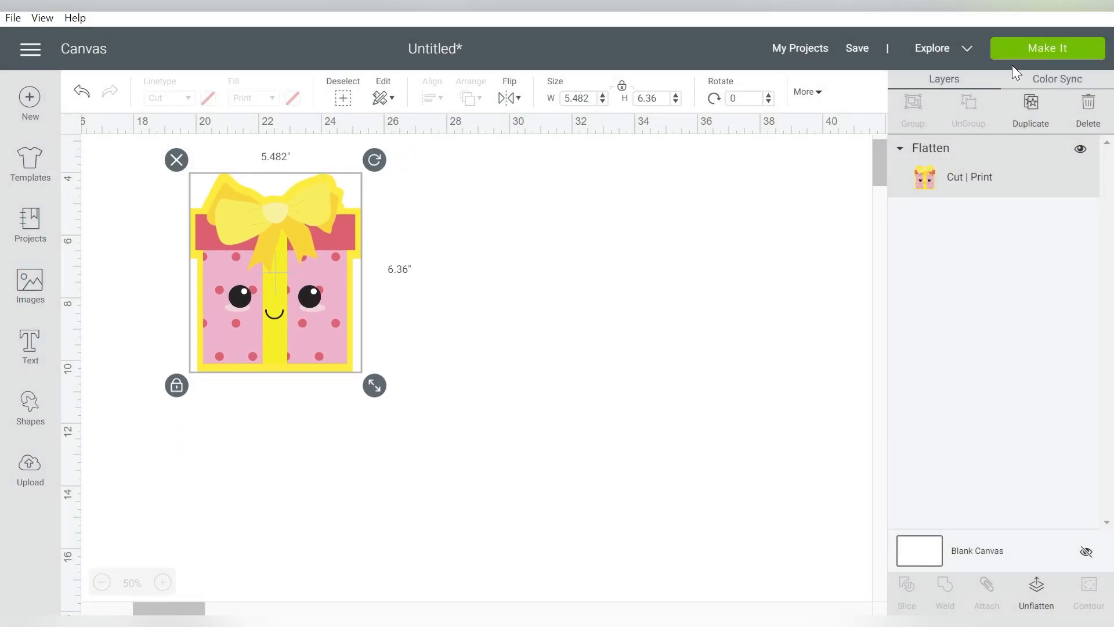
# Step: Preview the yellow-bordered sticker on a letter-size Print Then Cut mat via Make It
pyautogui.click(1046, 49)
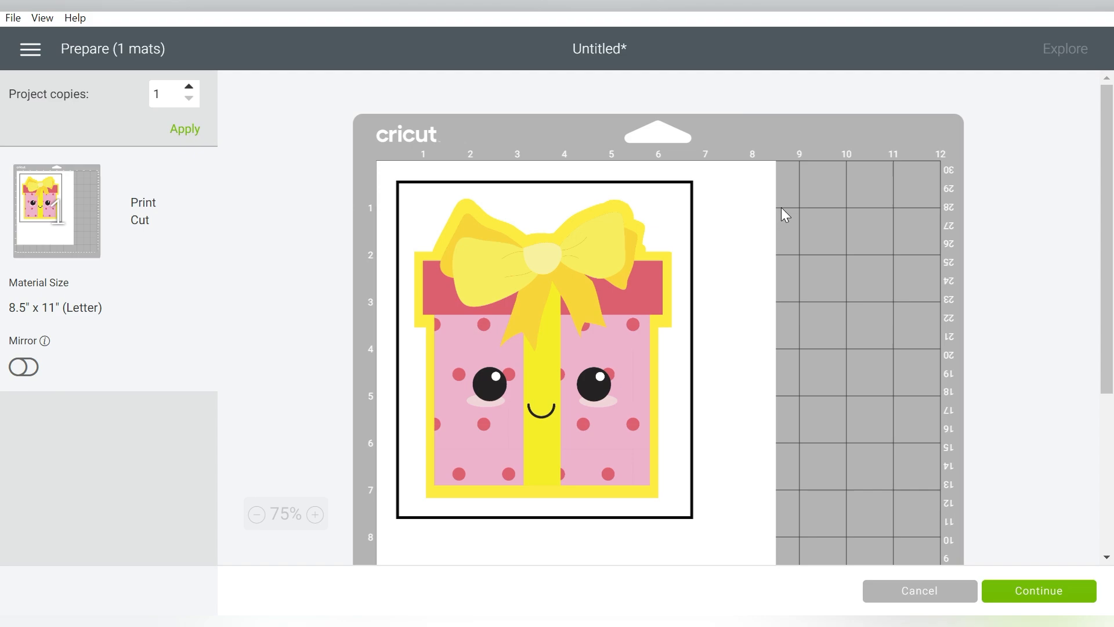
pyautogui.moveTo(449, 231)
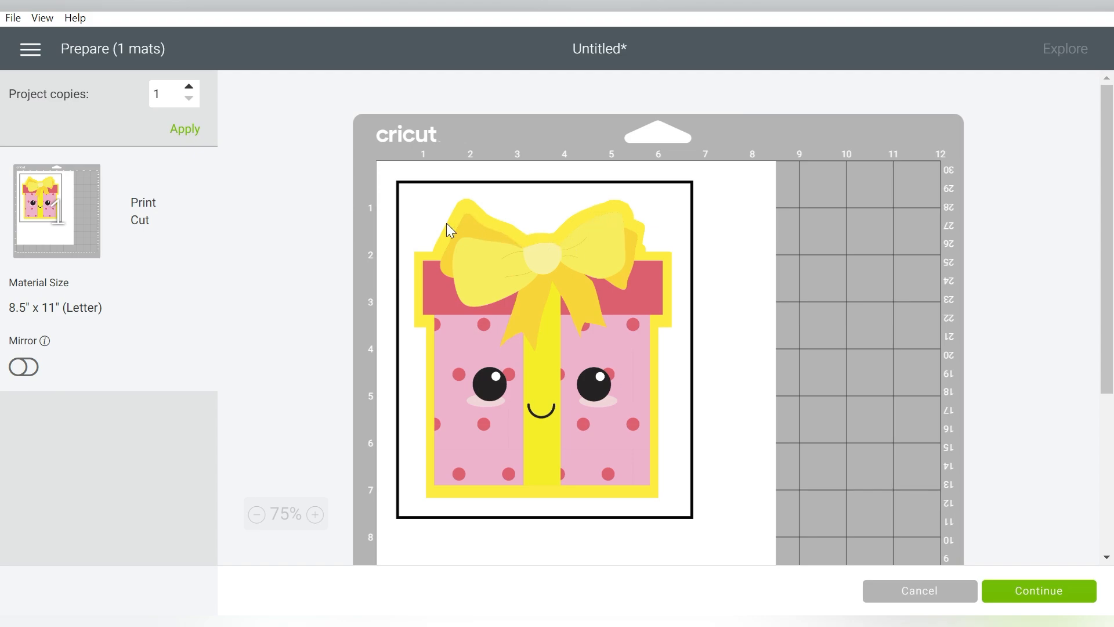
pyautogui.moveTo(433, 368)
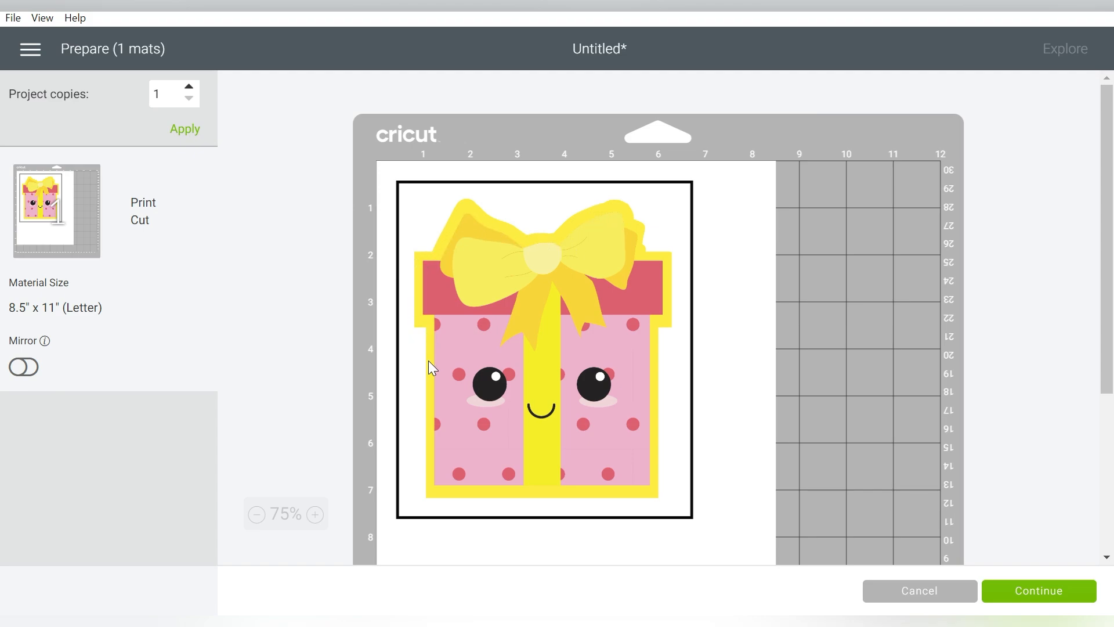
pyautogui.moveTo(661, 282)
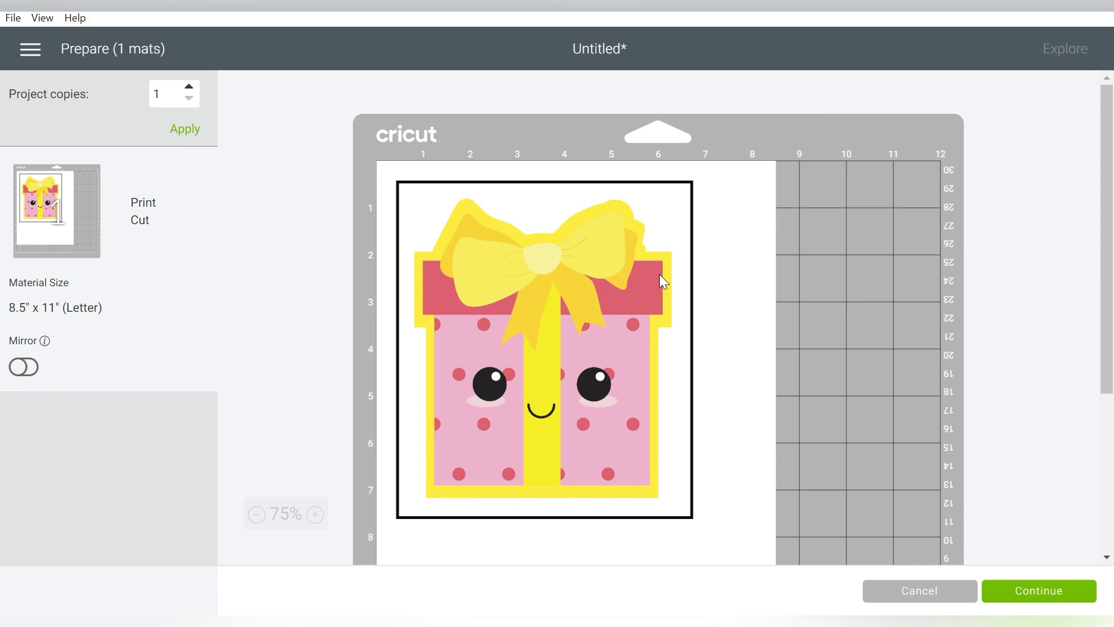
pyautogui.moveTo(848, 396)
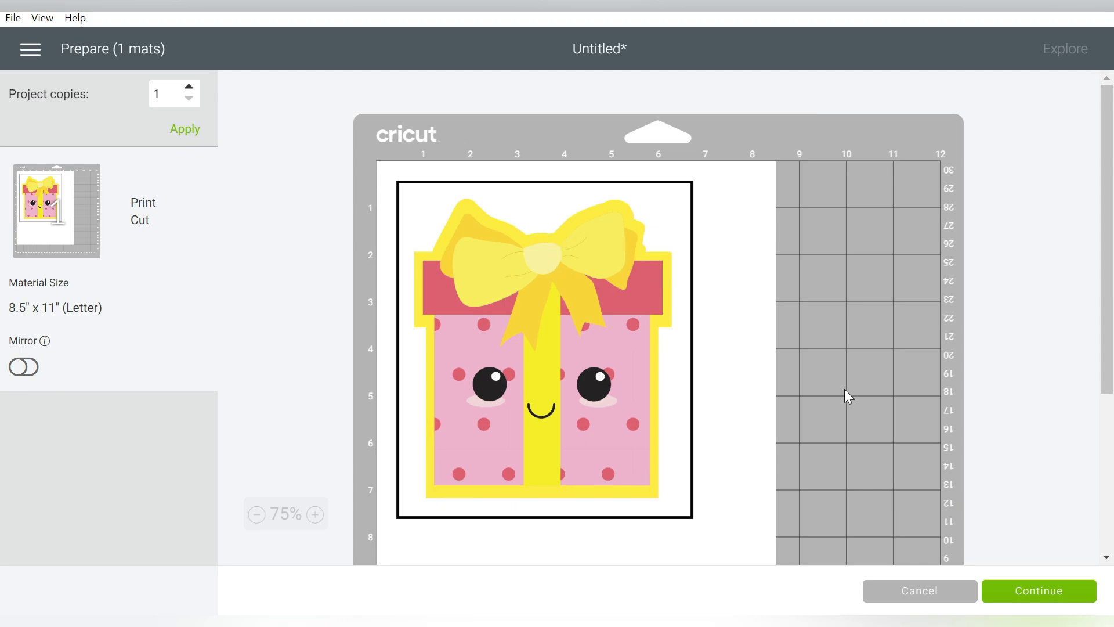
pyautogui.moveTo(897, 547)
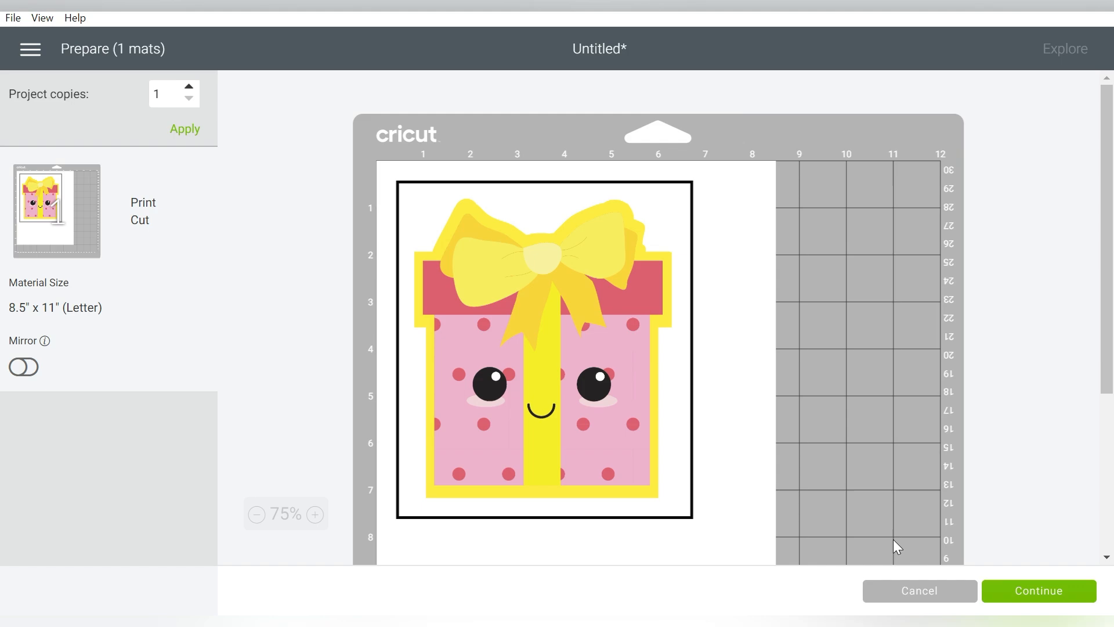
pyautogui.moveTo(893, 598)
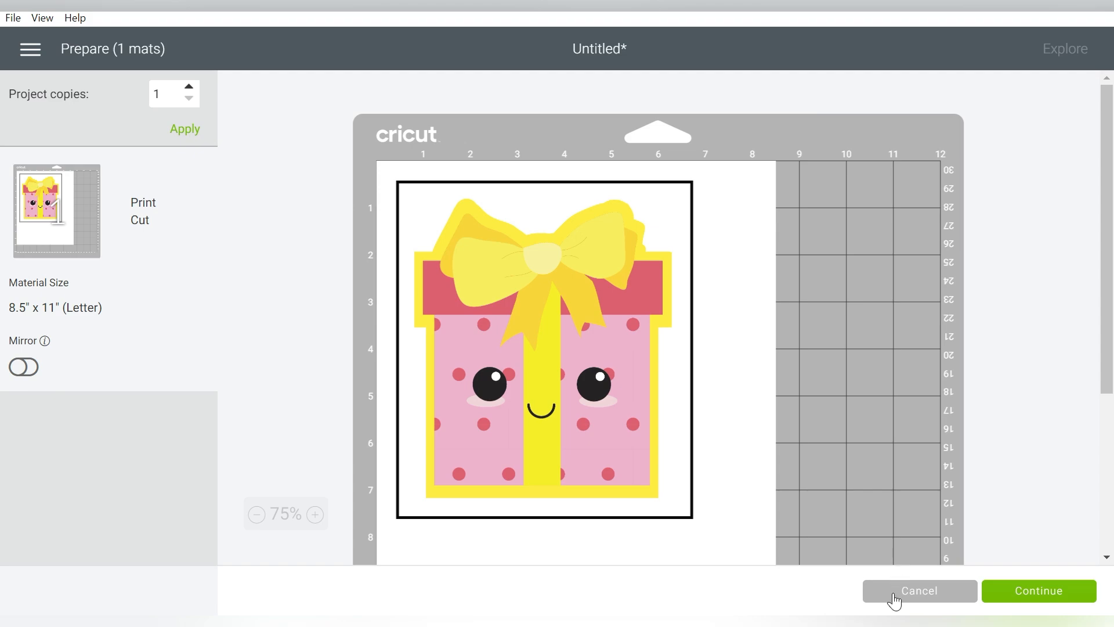
# Step: Cancel the mat preview and select the now pale-green welded border on the canvas
pyautogui.click(918, 591)
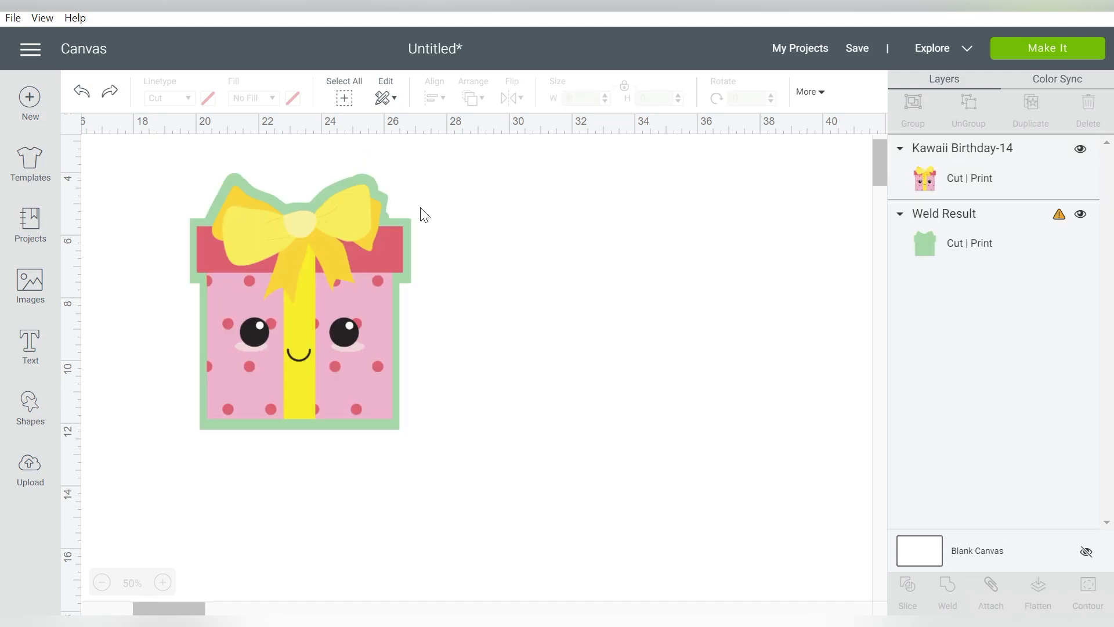
pyautogui.click(298, 298)
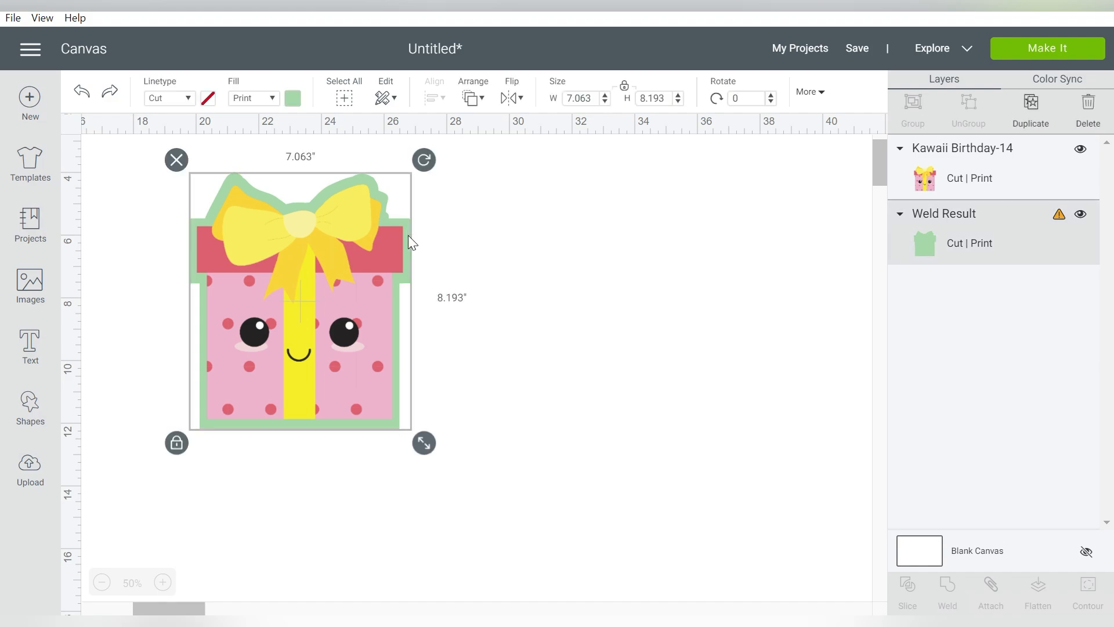